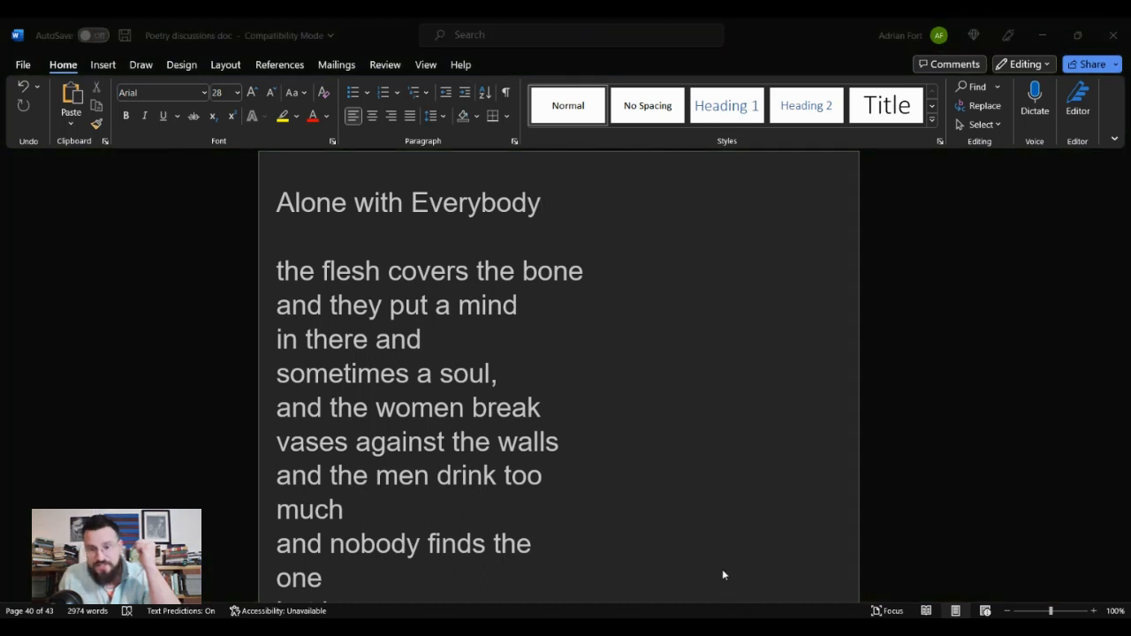
mouse_move(714, 565)
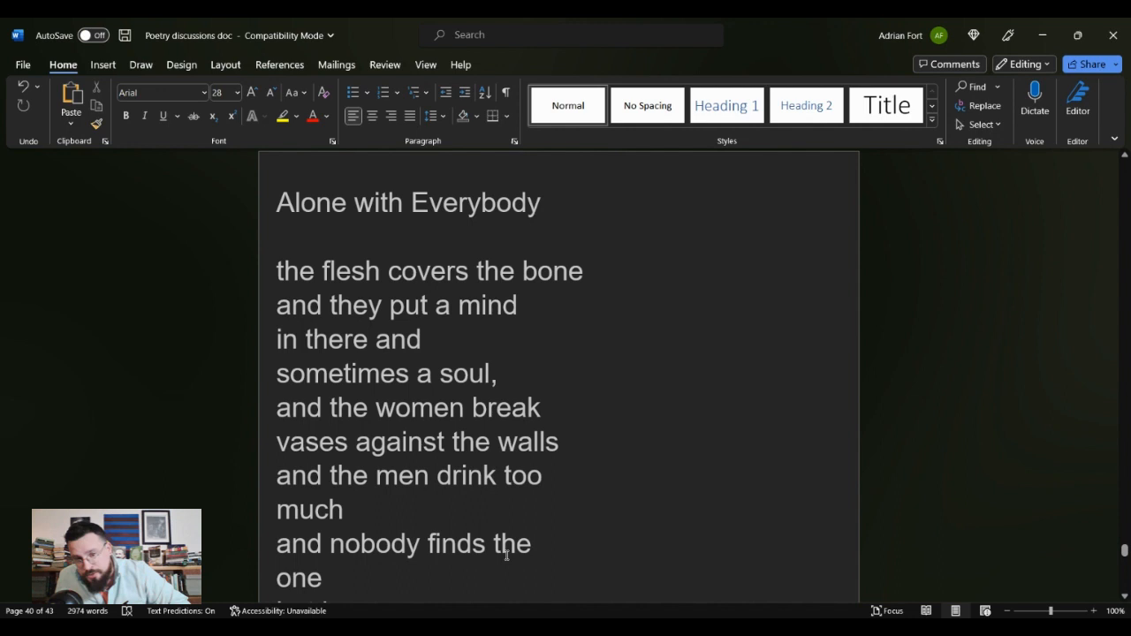
Scroll down past the poem's closing stanzas until the 'Absurdism is the philosophical theory' paragraph appears
scroll(down, 3)
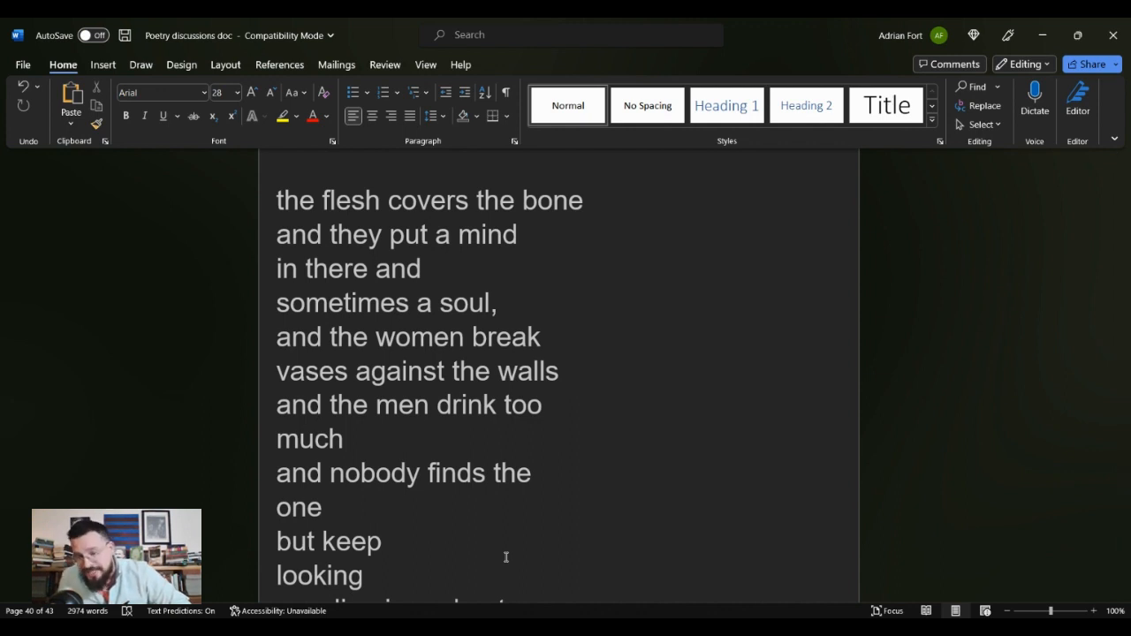
scroll(down, 3)
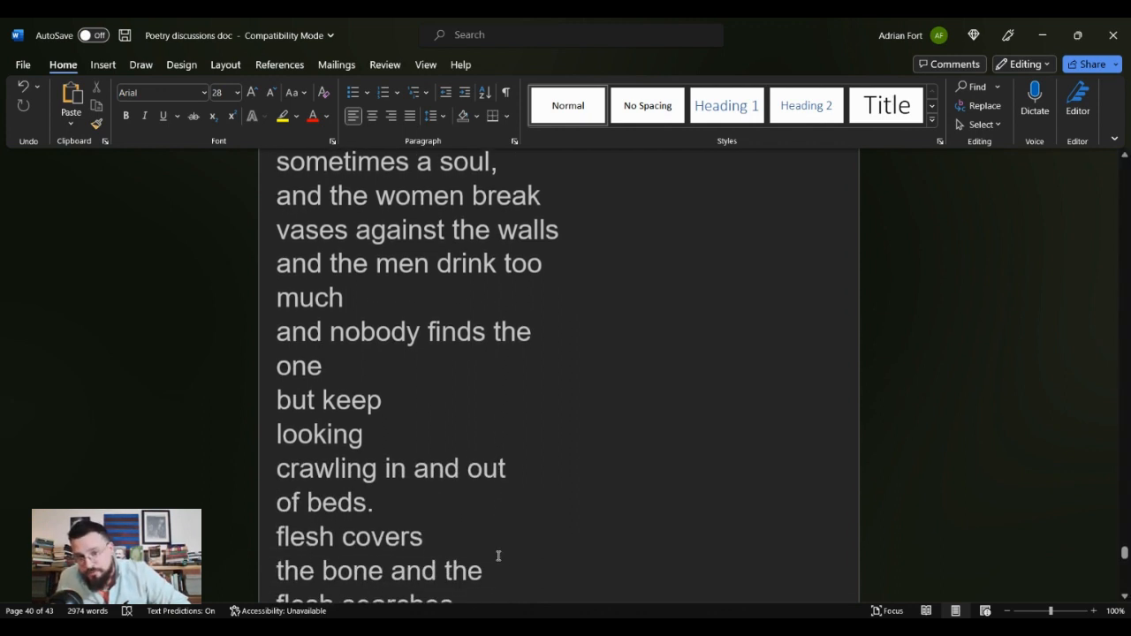
scroll(down, 3)
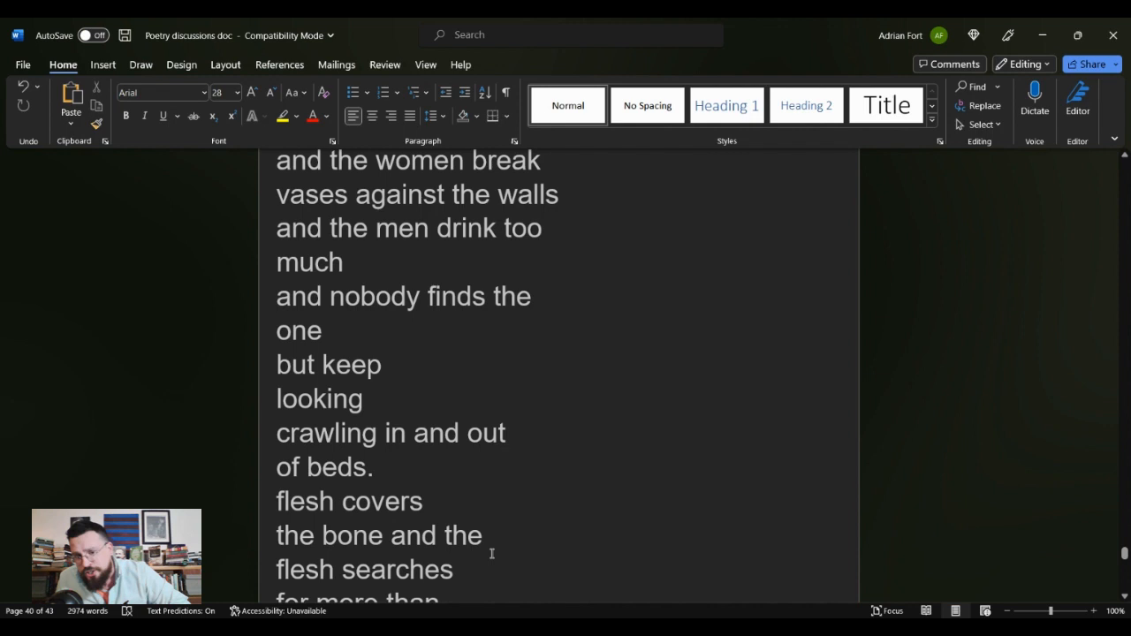
scroll(down, 3)
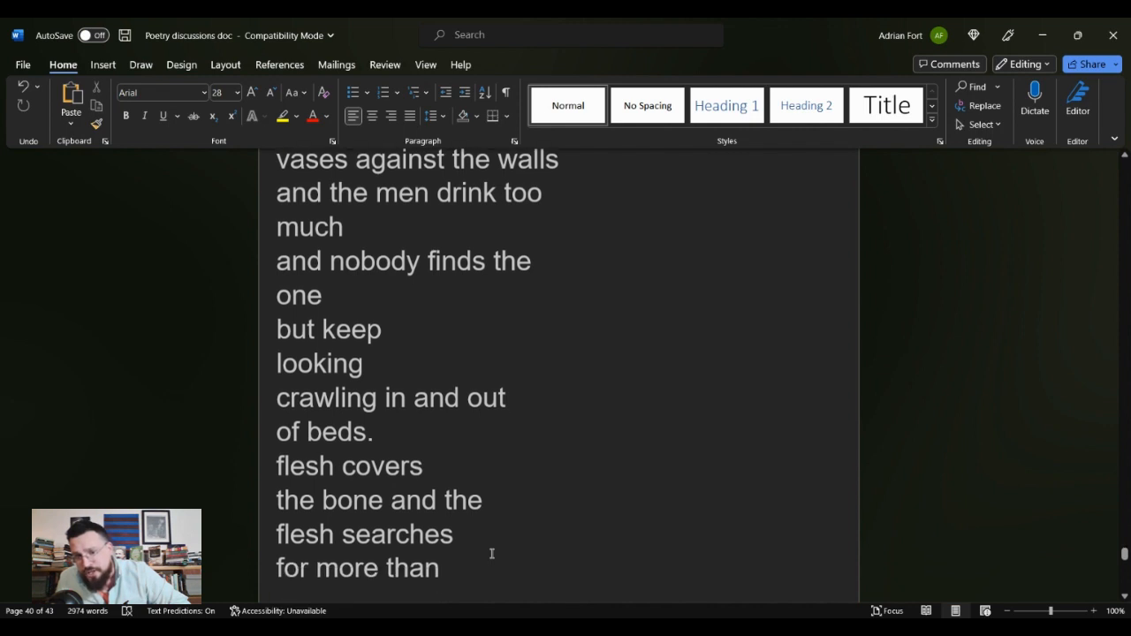
scroll(down, 3)
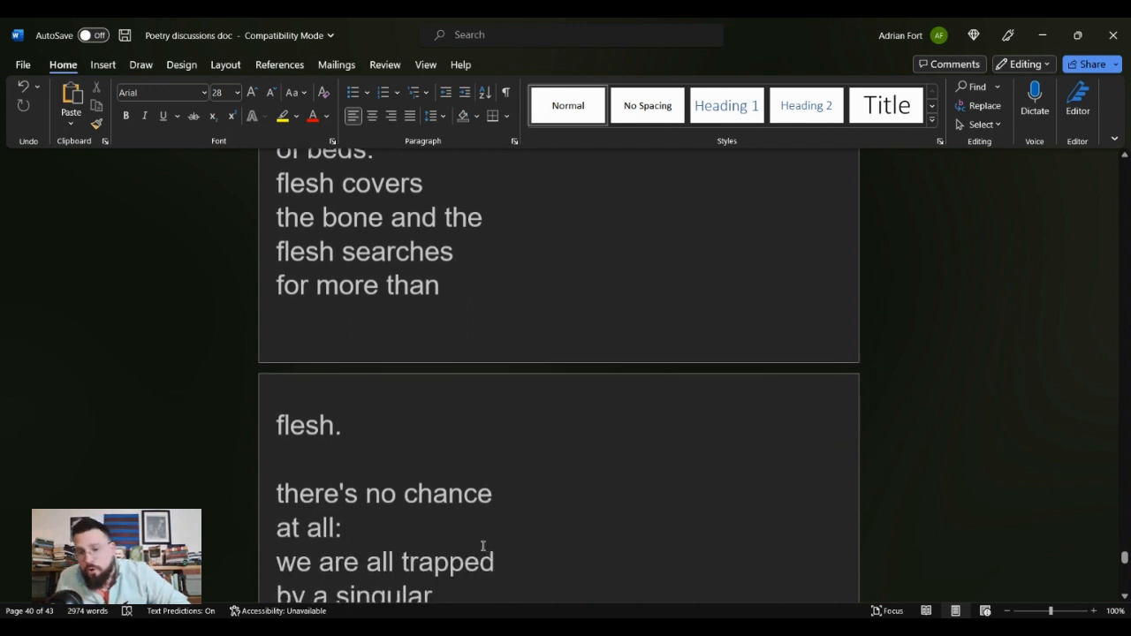
scroll(down, 3)
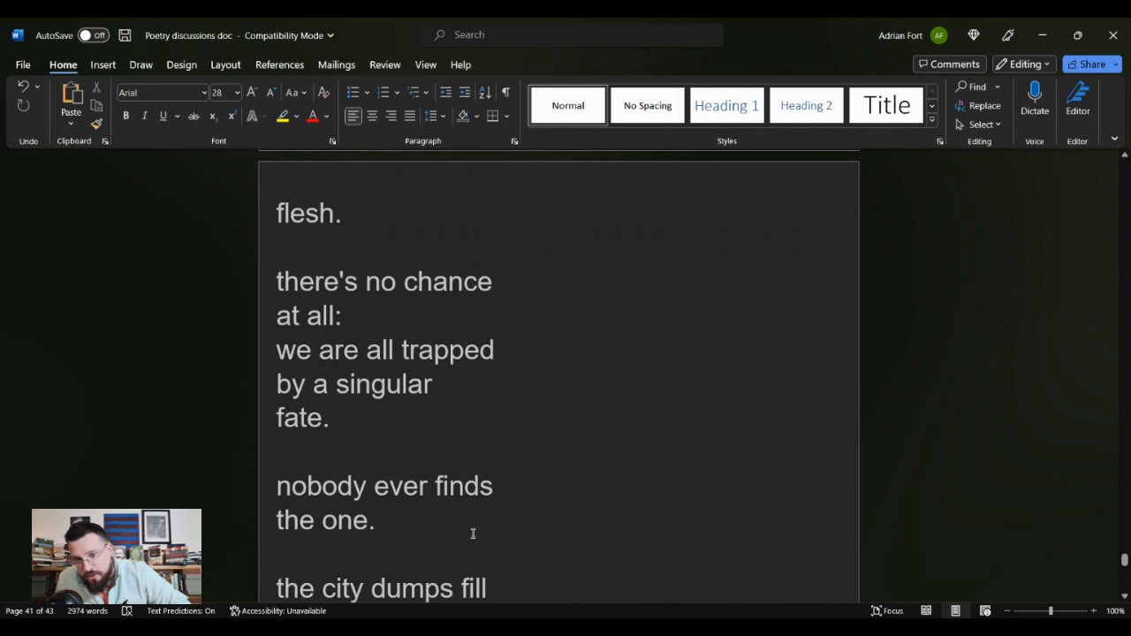
scroll(down, 3)
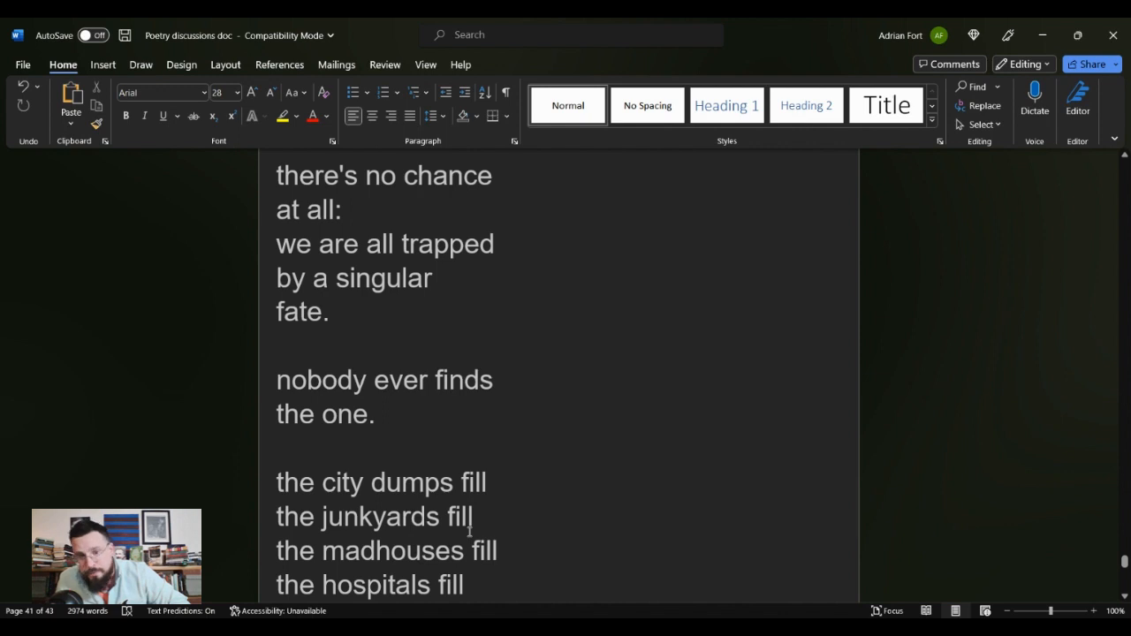
scroll(down, 3)
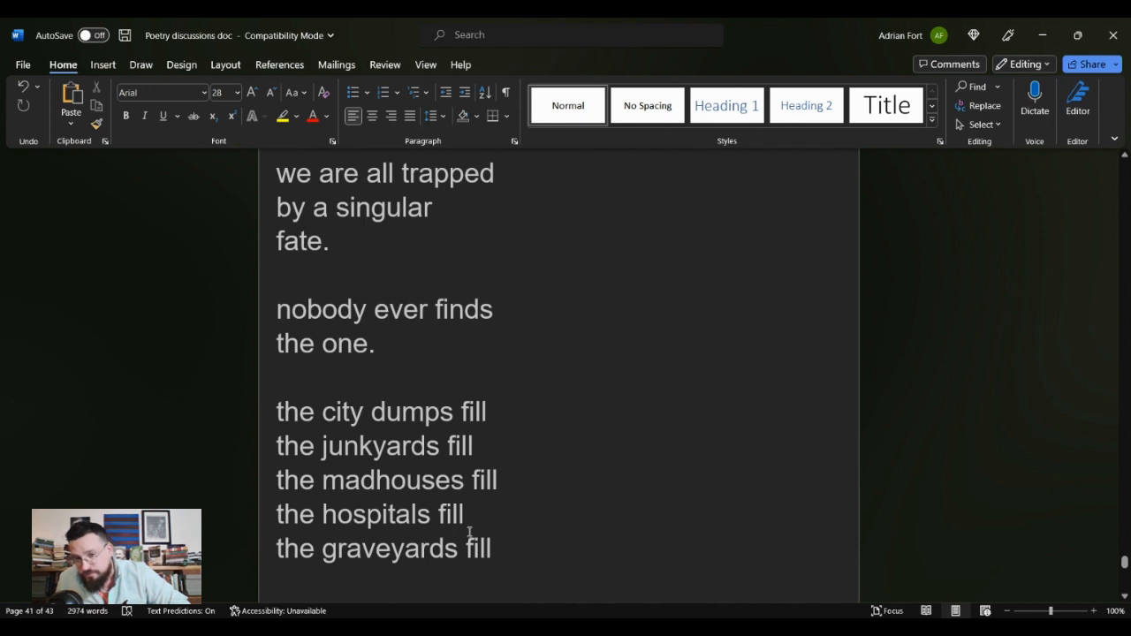
scroll(down, 3)
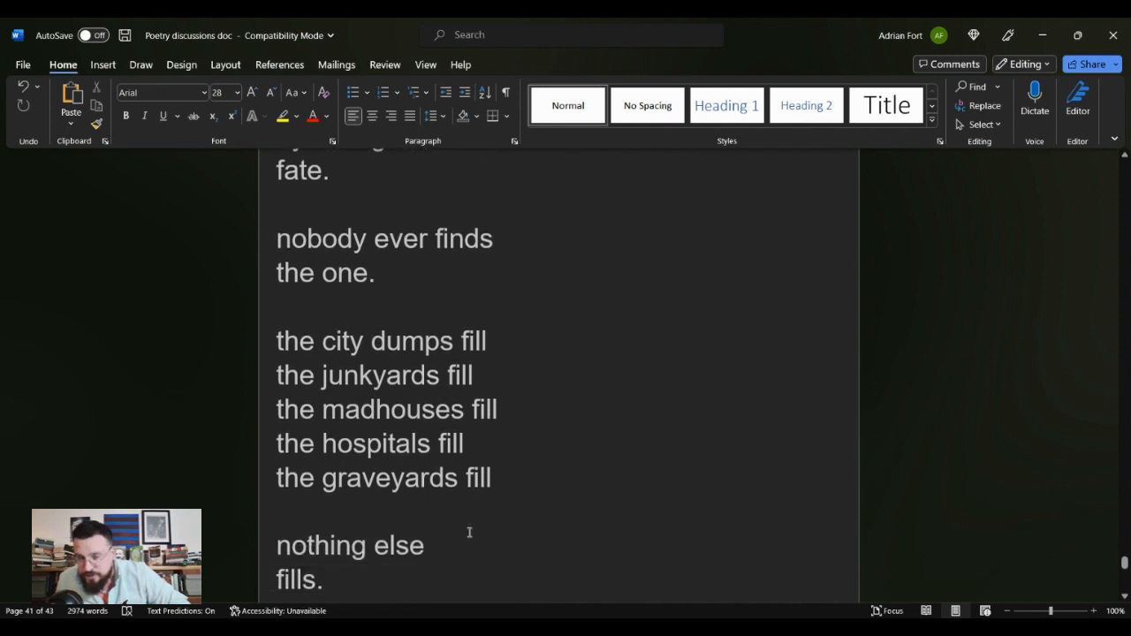
scroll(down, 3)
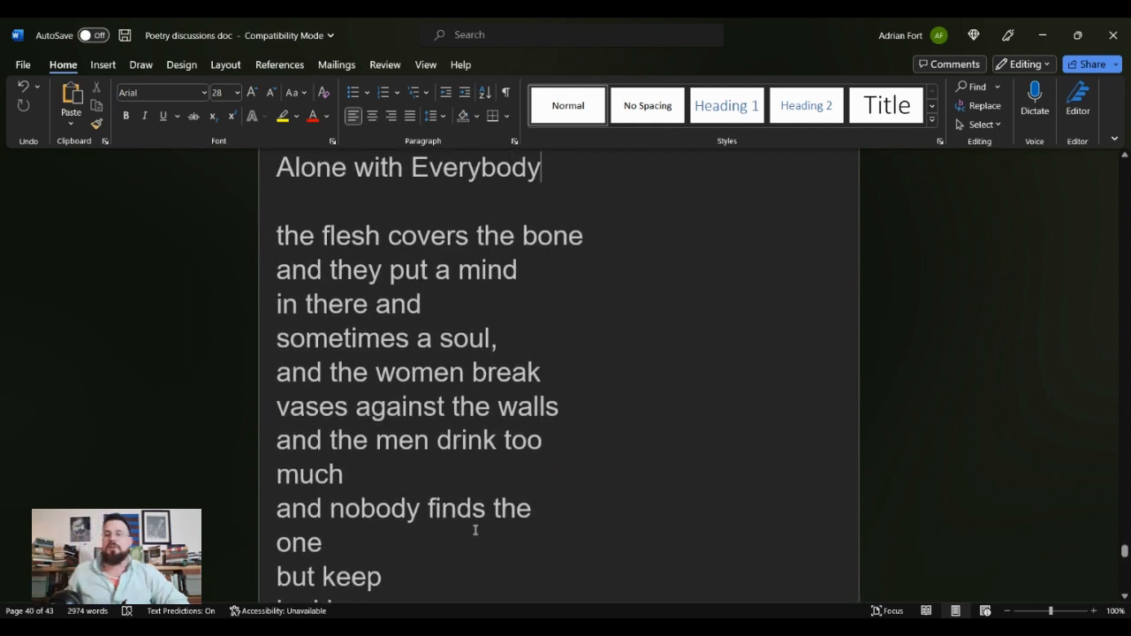
mouse_move(446, 498)
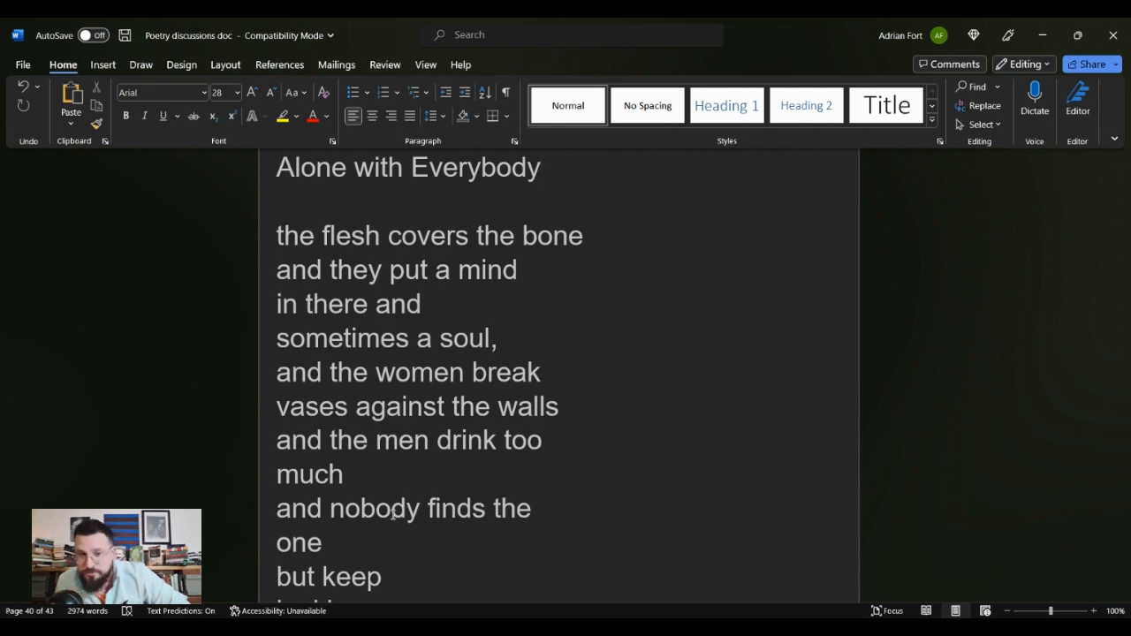
scroll(down, 3)
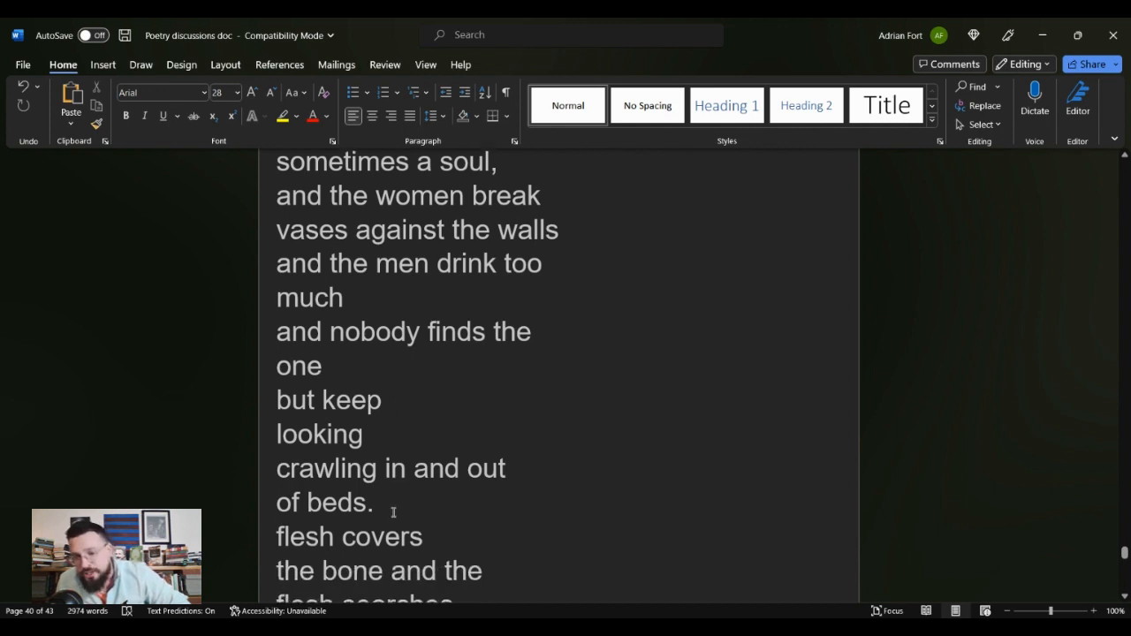
scroll(down, 3)
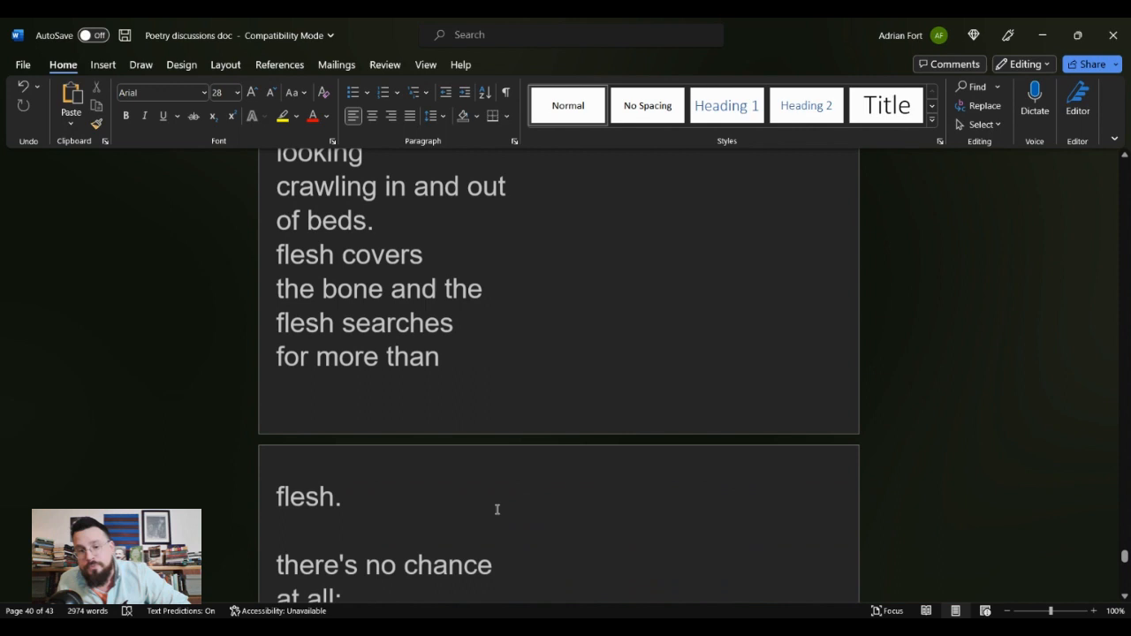
scroll(down, 3)
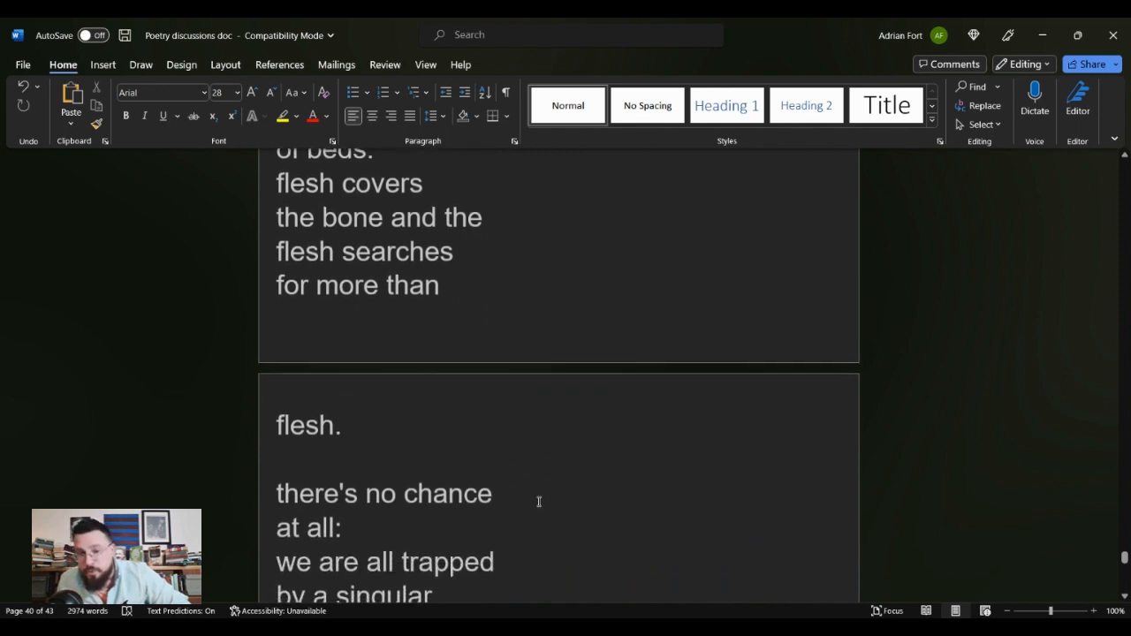
scroll(down, 3)
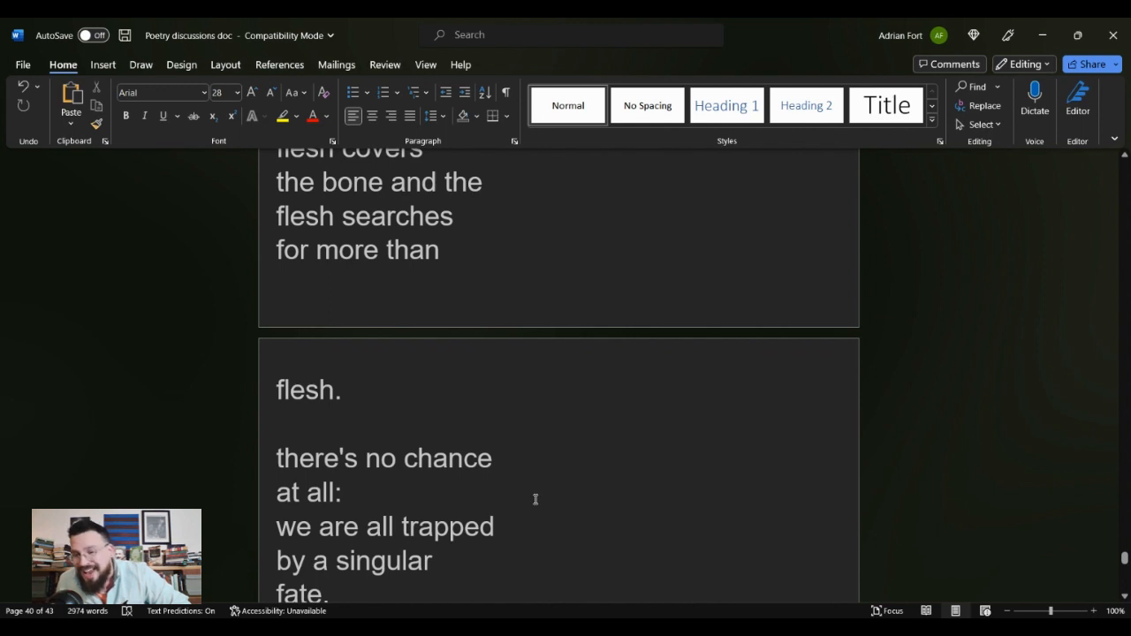
scroll(down, 3)
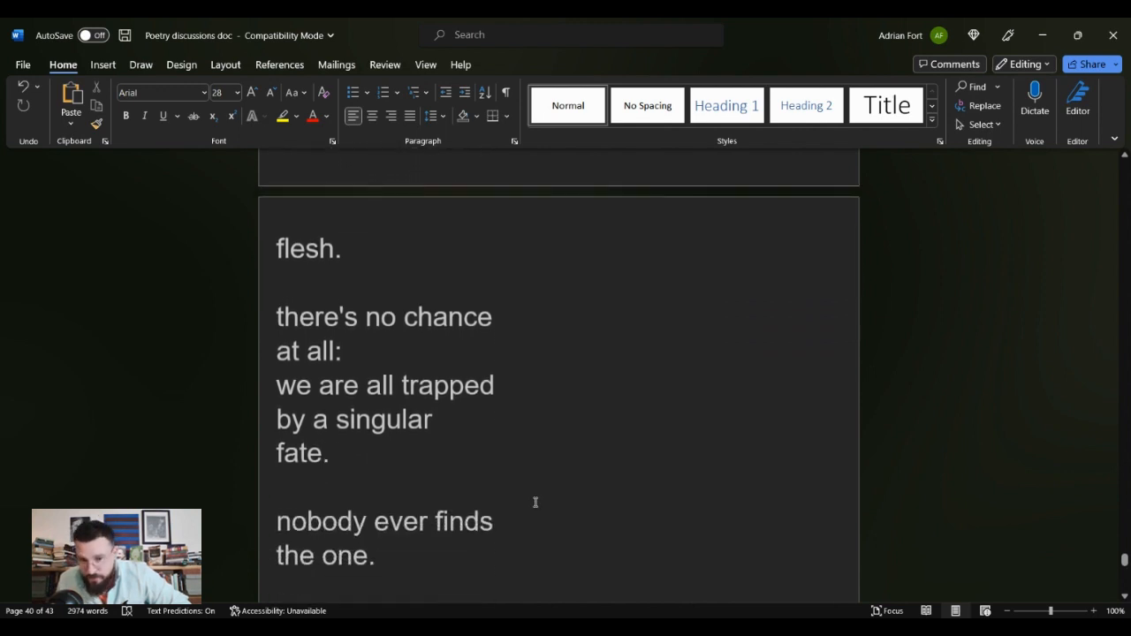
scroll(down, 3)
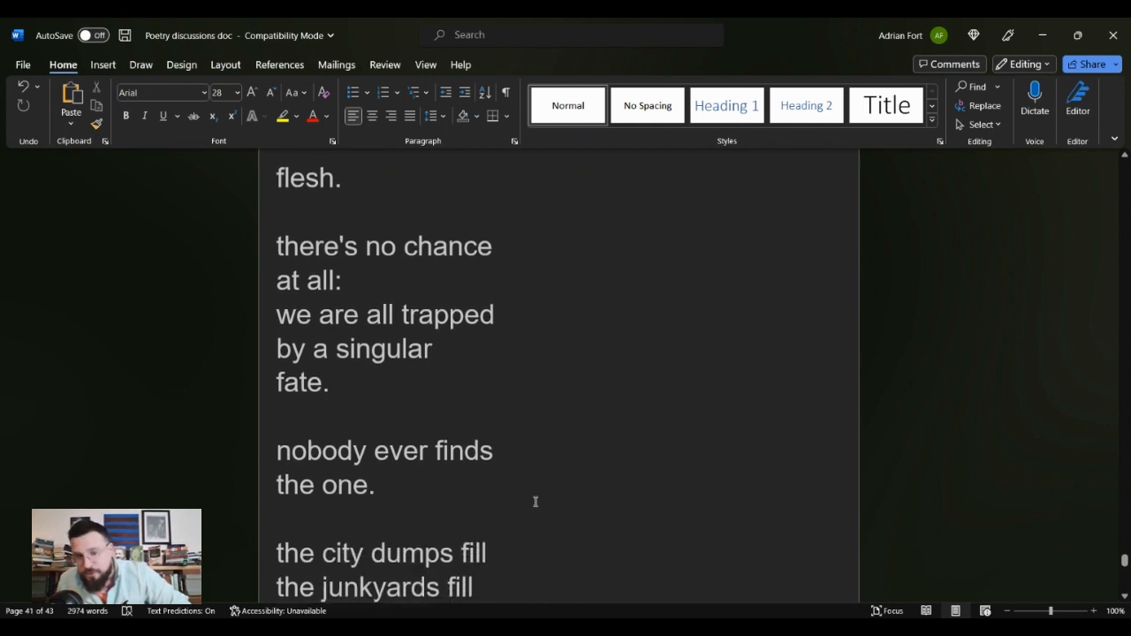
scroll(down, 3)
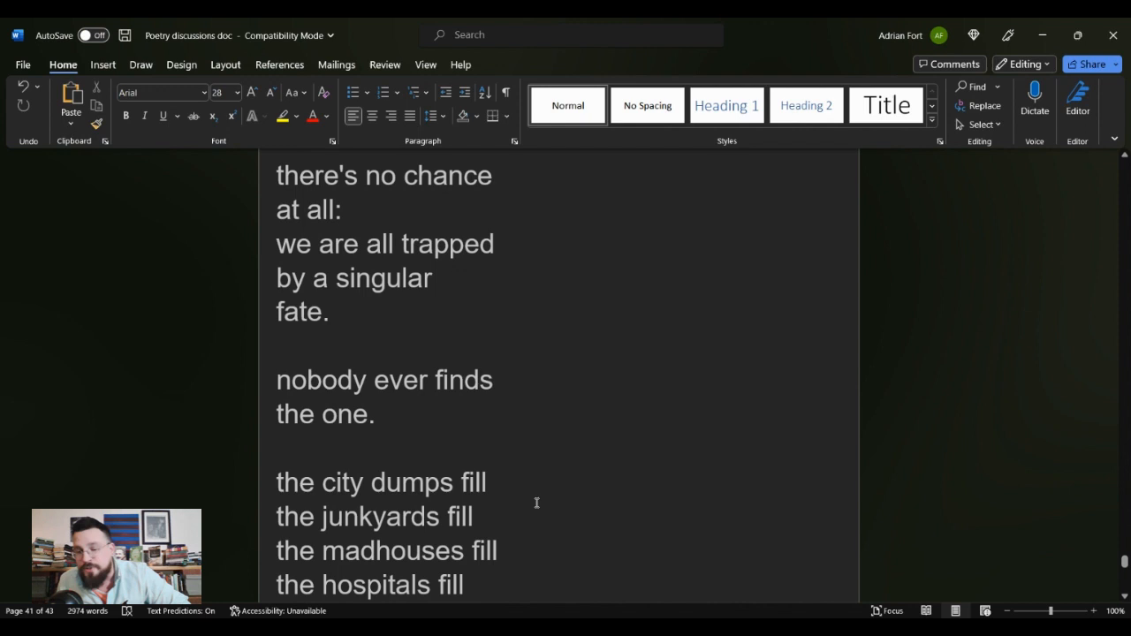
mouse_move(536, 502)
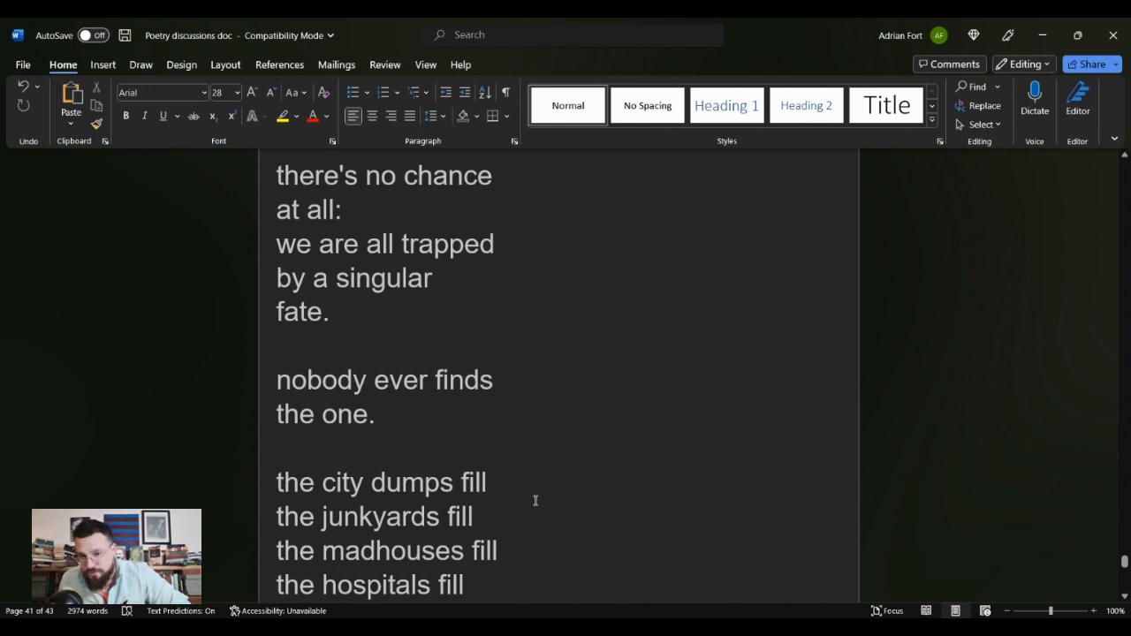
scroll(down, 3)
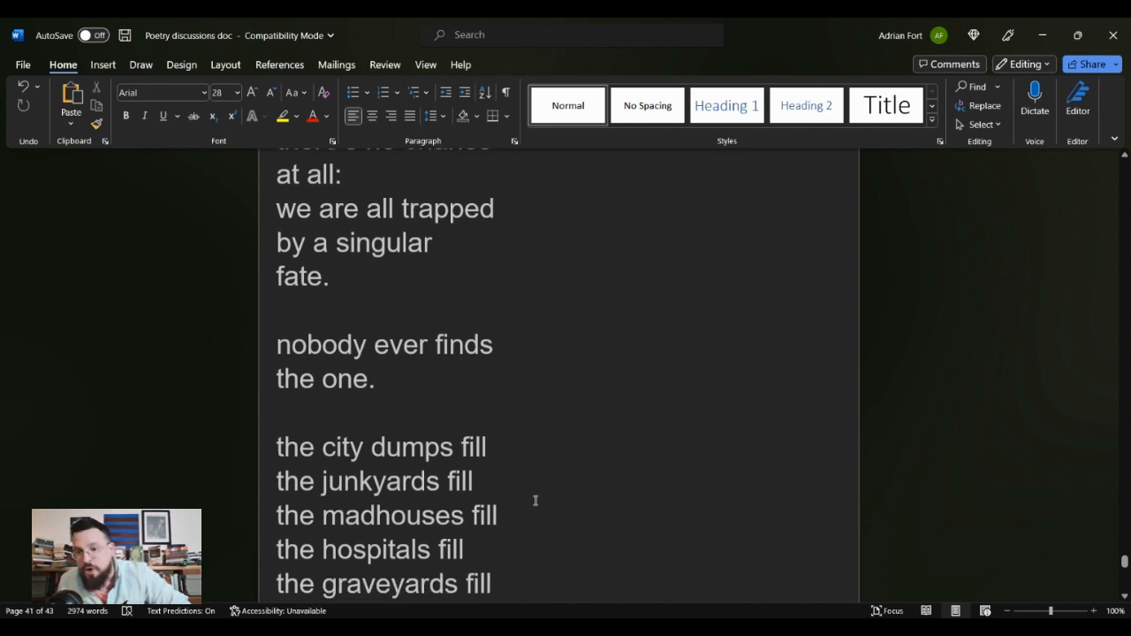
scroll(down, 3)
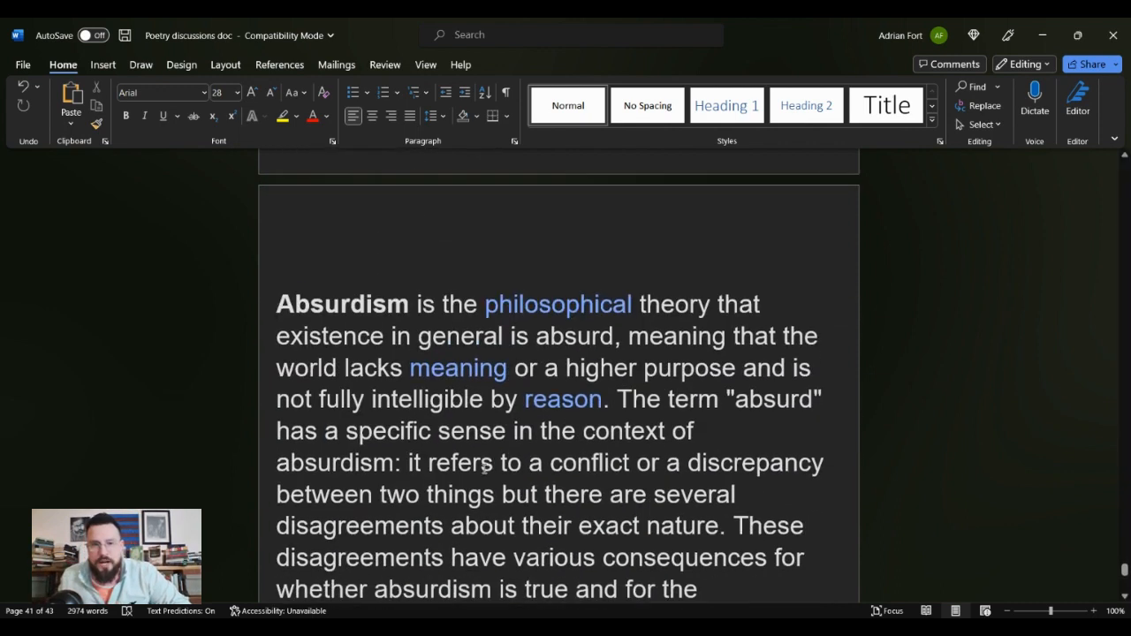
Scroll down through the Absurdism paragraph to its last line, 'or phases in life are absurd.'
scroll(down, 3)
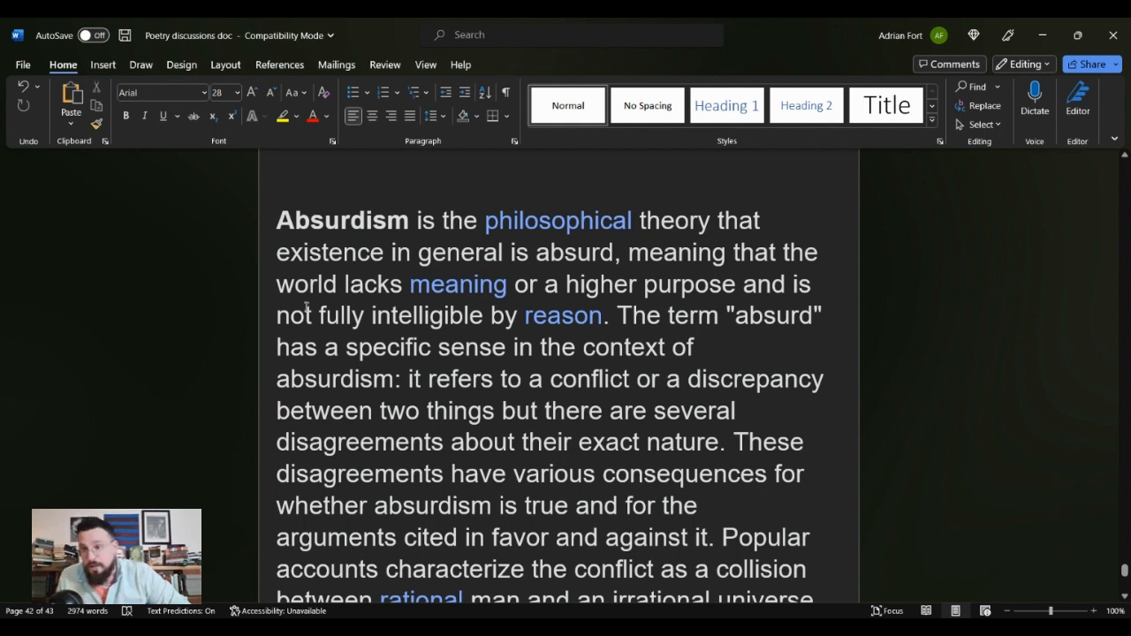
mouse_move(290, 375)
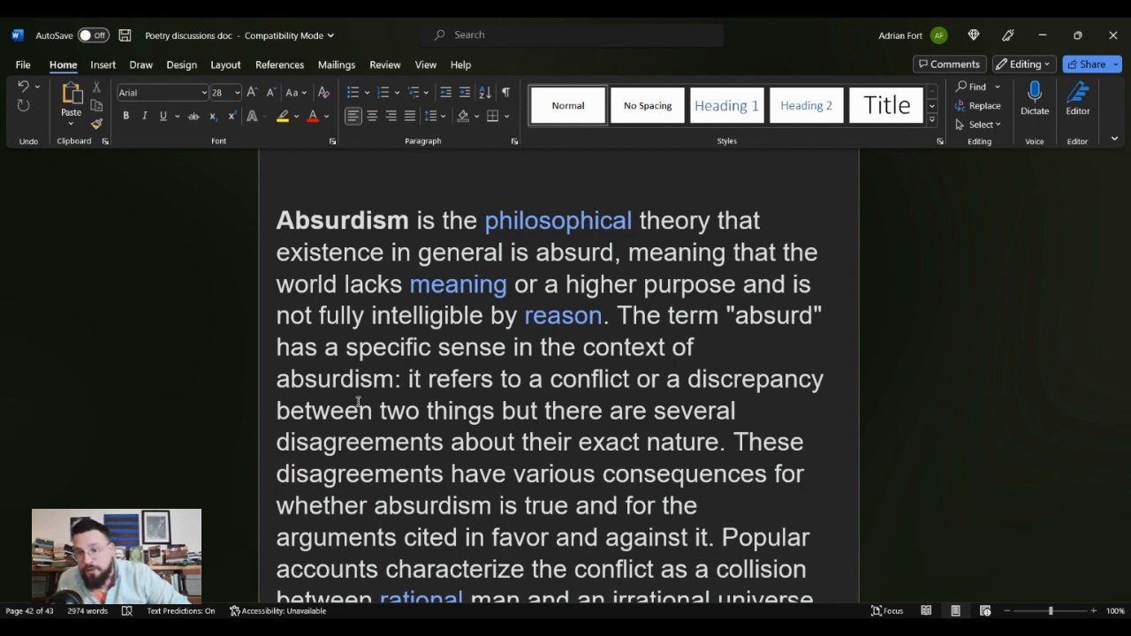
scroll(down, 3)
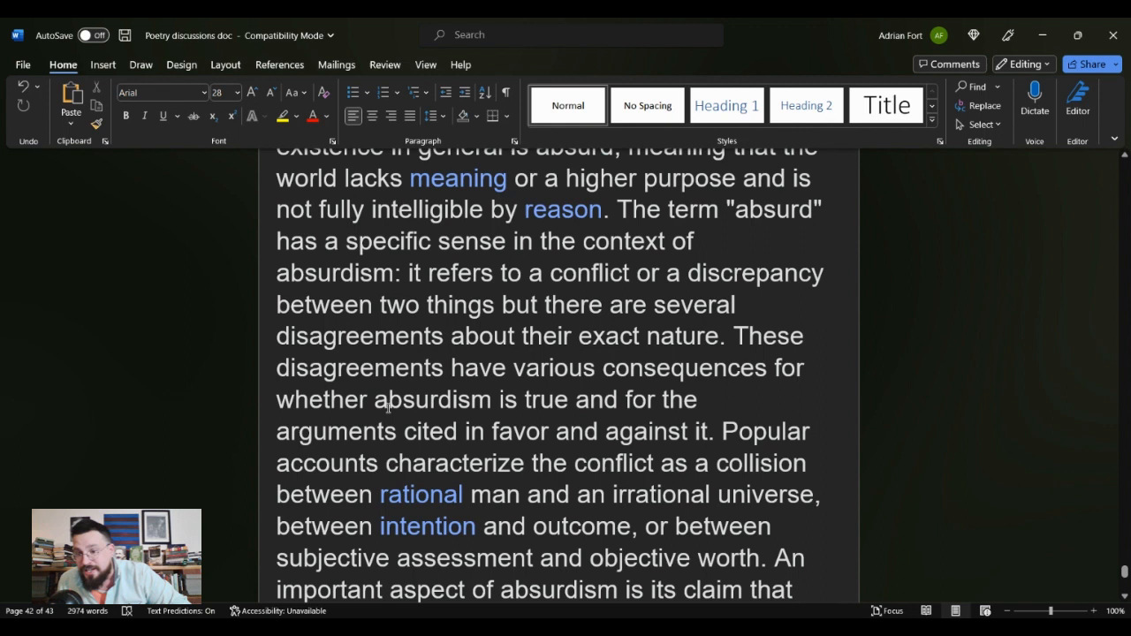
scroll(down, 3)
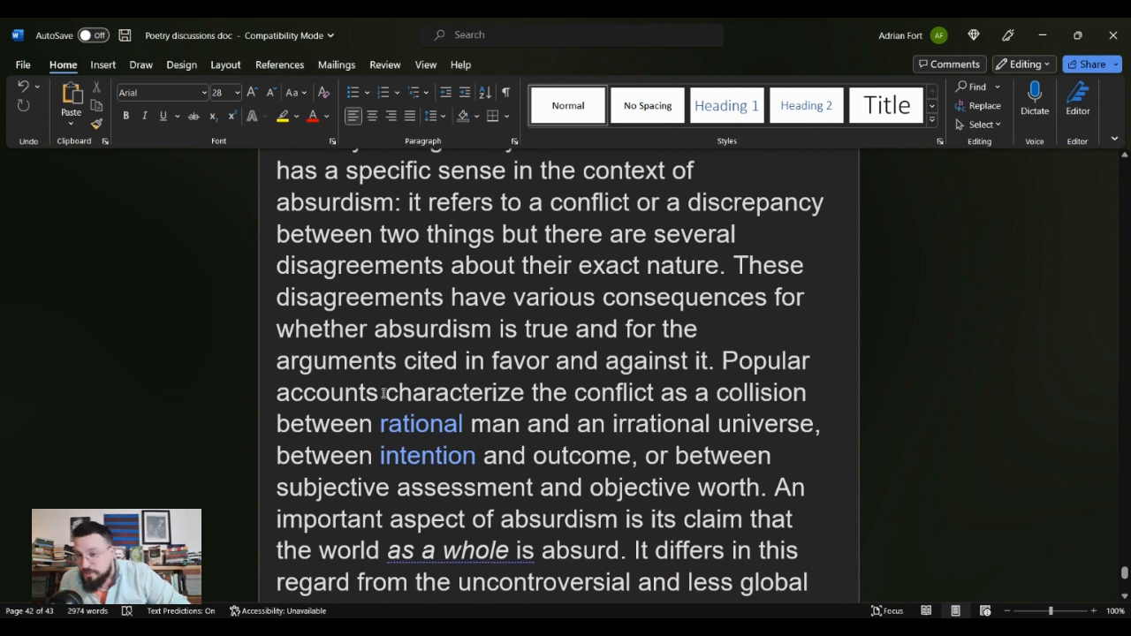
scroll(down, 3)
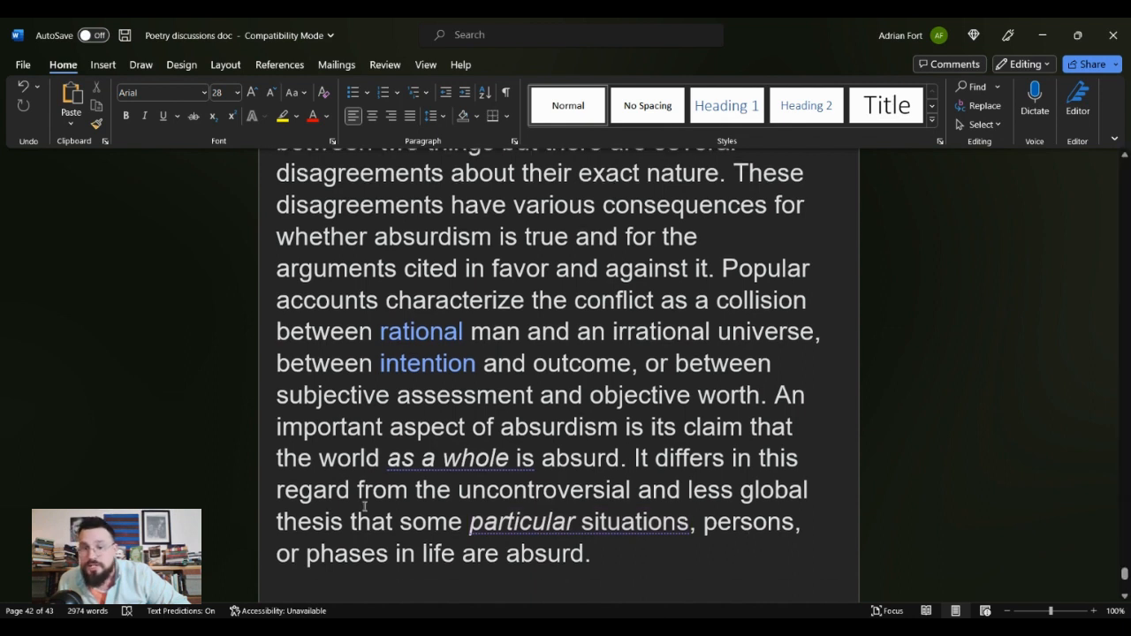
scroll(down, 3)
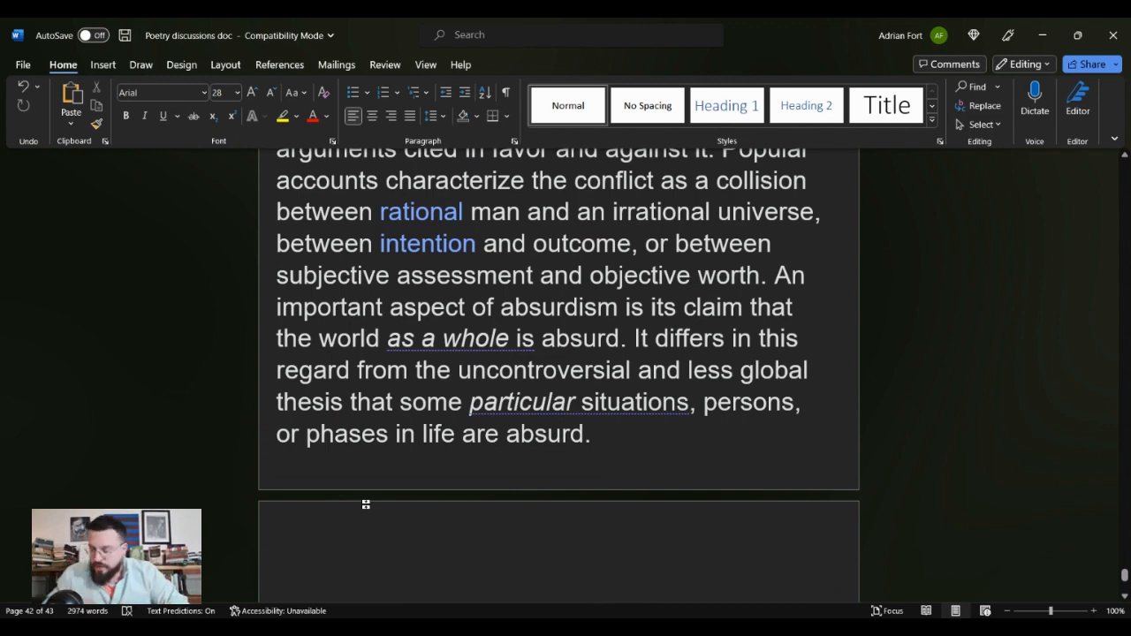
scroll(down, 3)
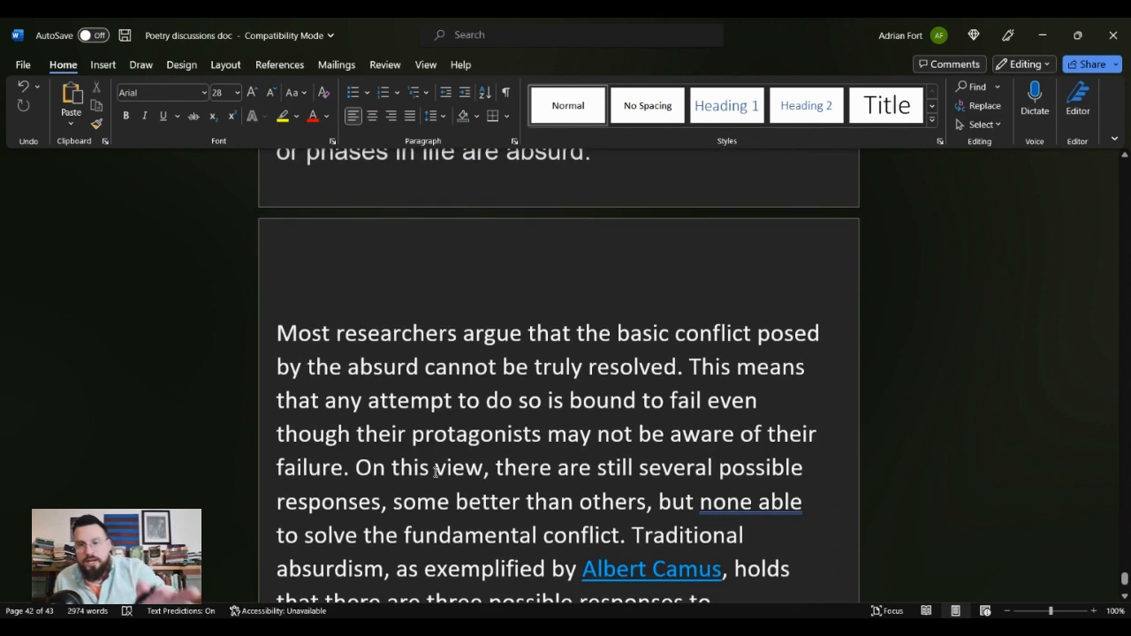
scroll(down, 3)
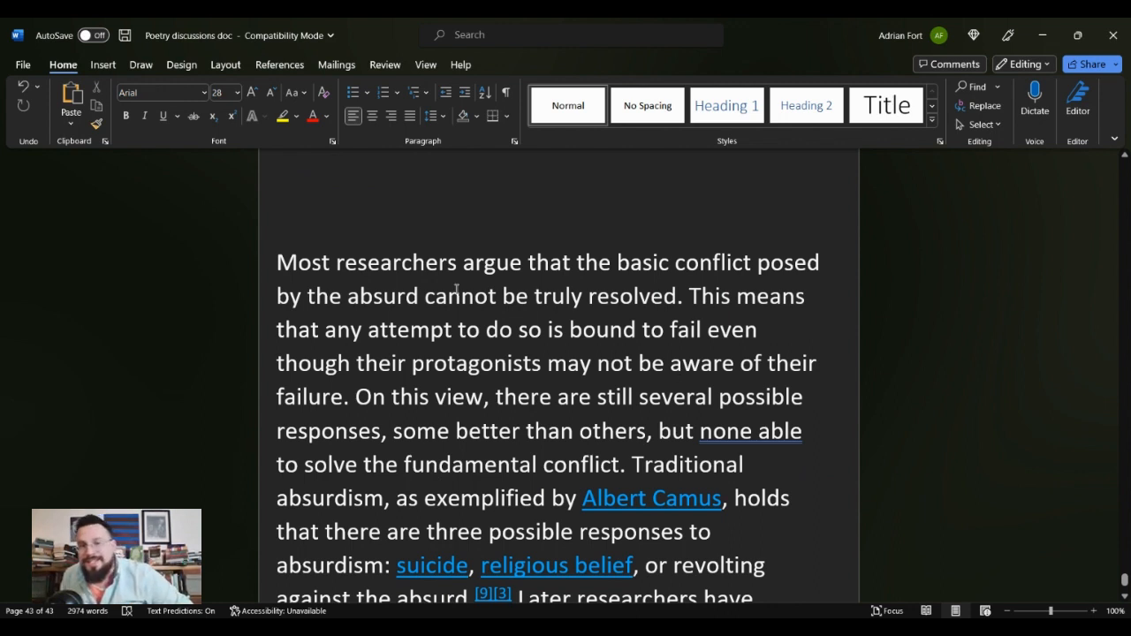
scroll(down, 3)
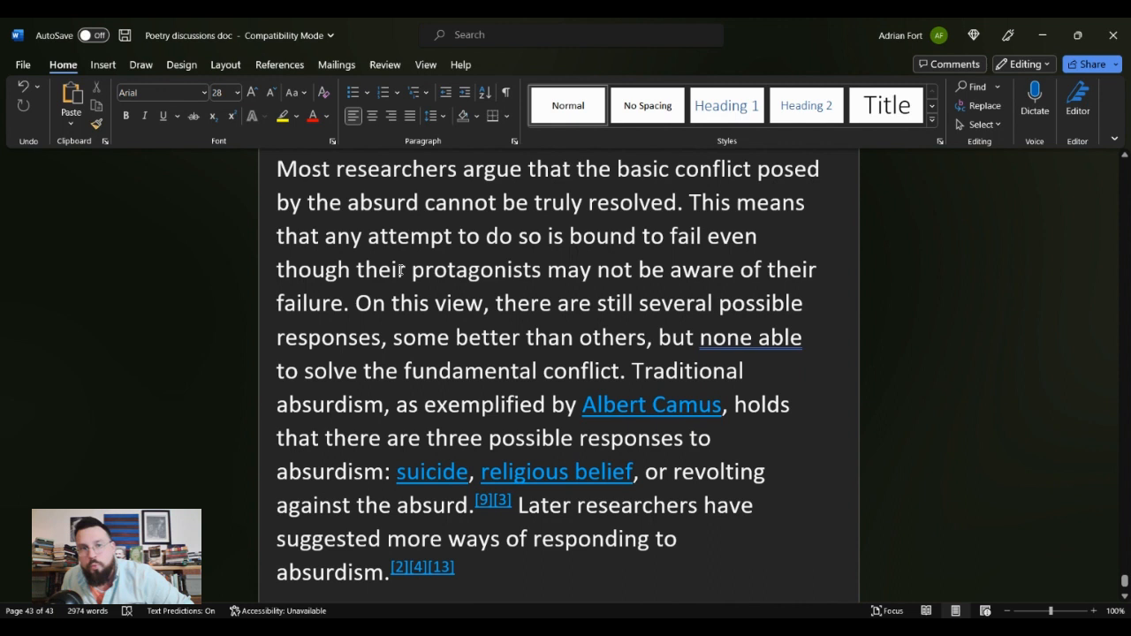
scroll(down, 3)
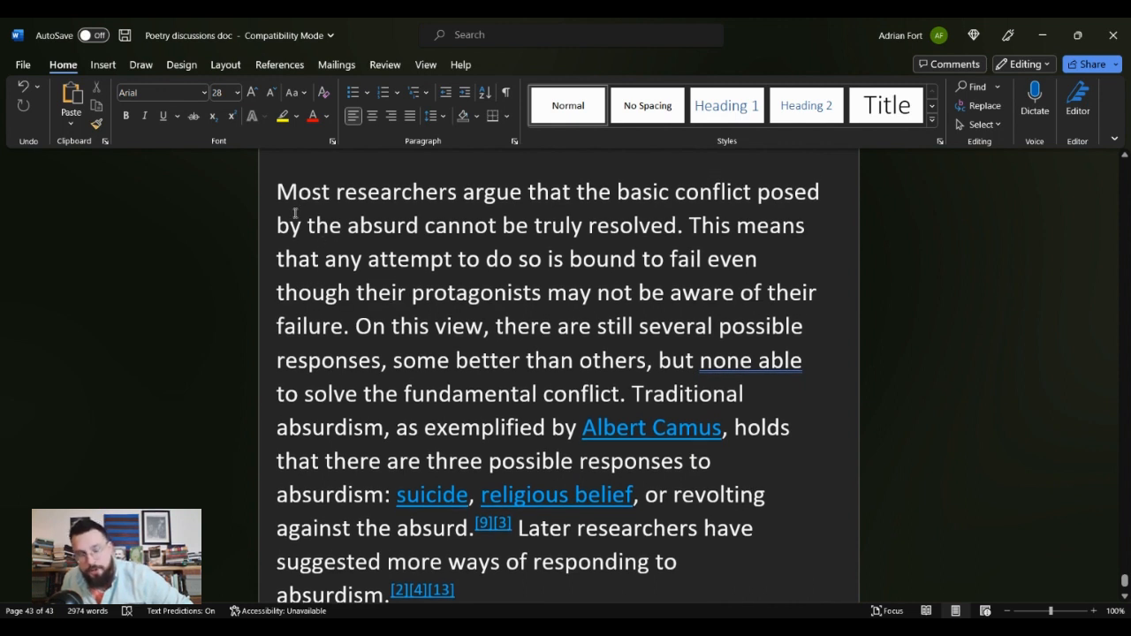
mouse_move(474, 216)
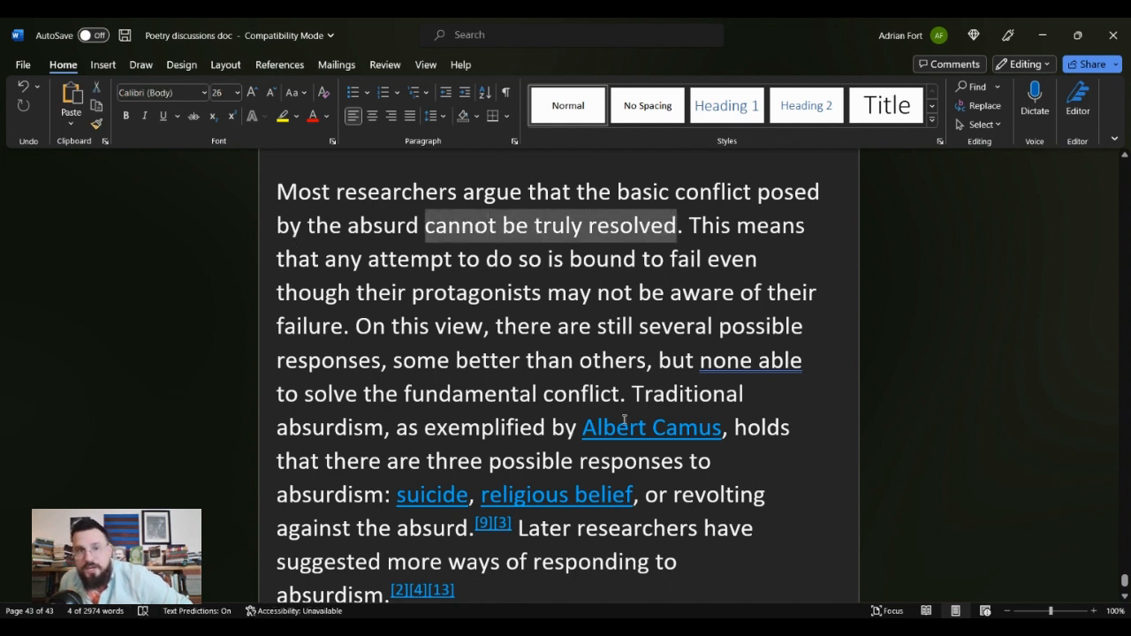
mouse_move(509, 278)
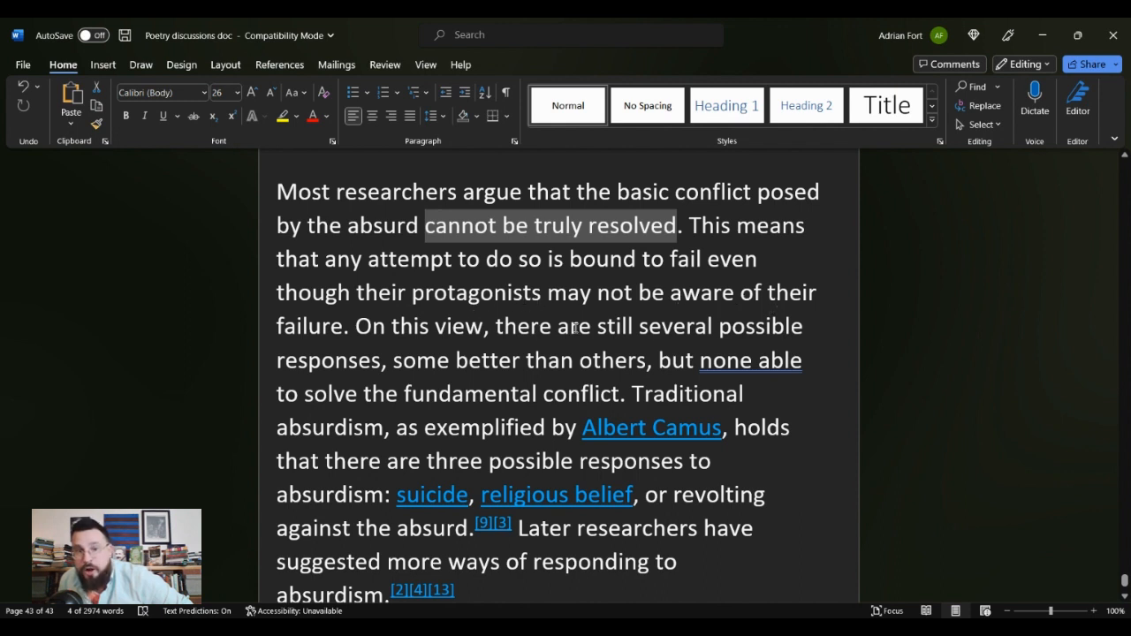
mouse_move(474, 343)
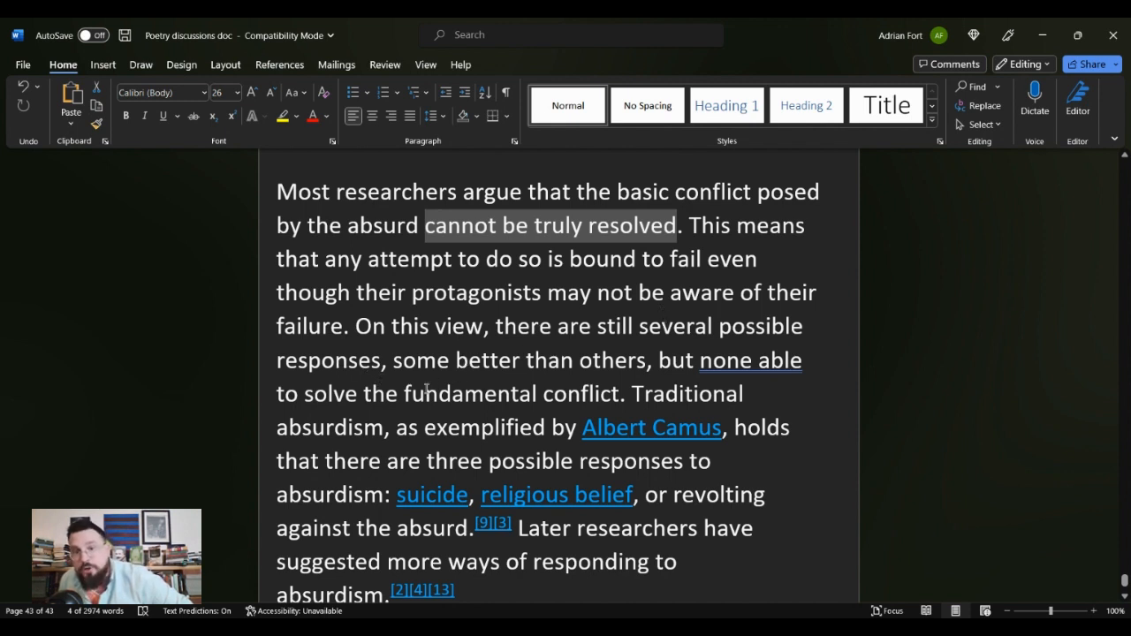
mouse_move(654, 397)
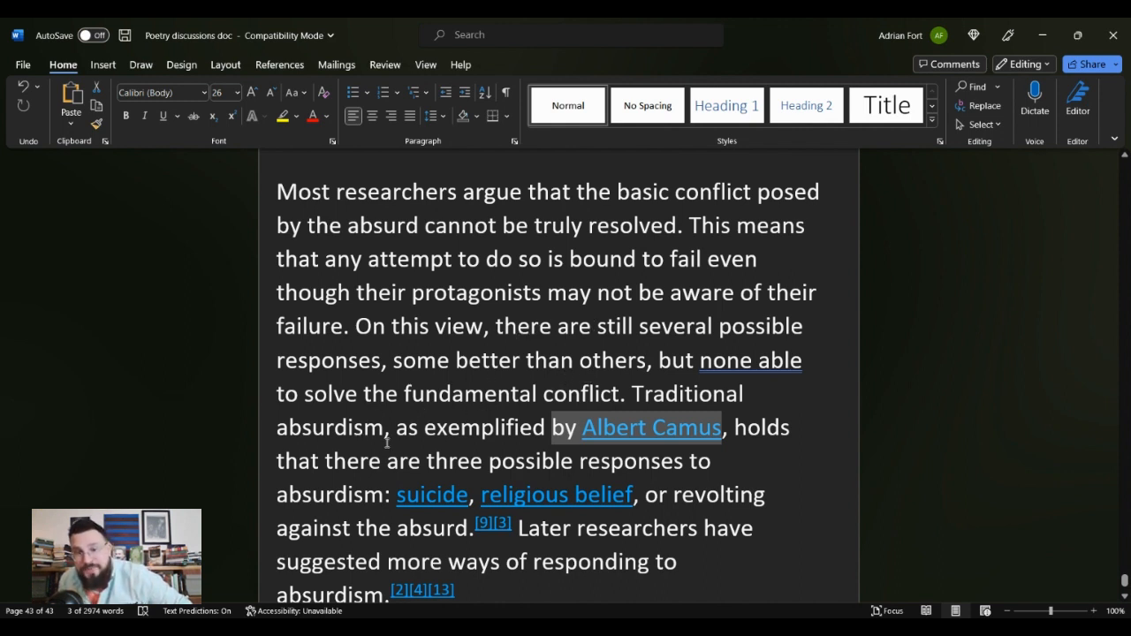
mouse_move(619, 426)
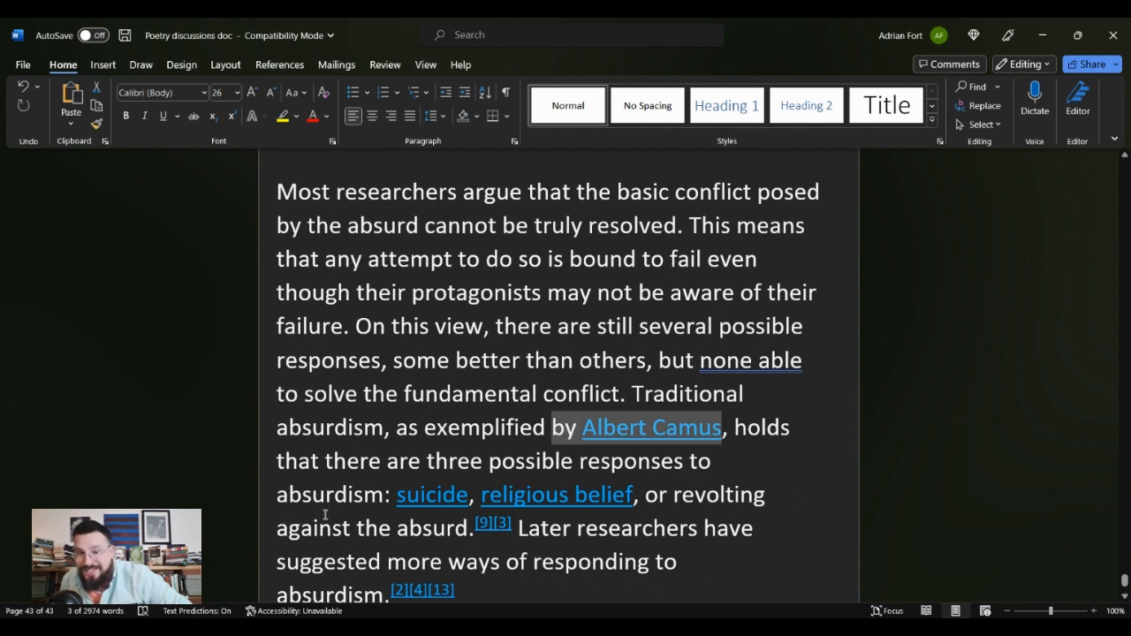
scroll(down, 3)
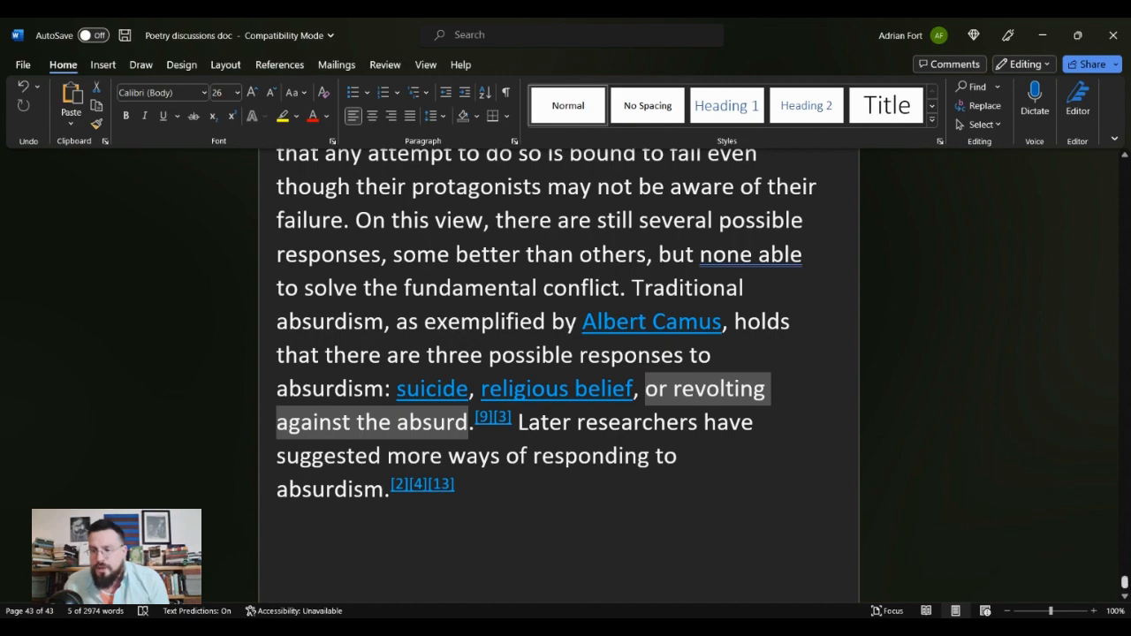
scroll(down, 3)
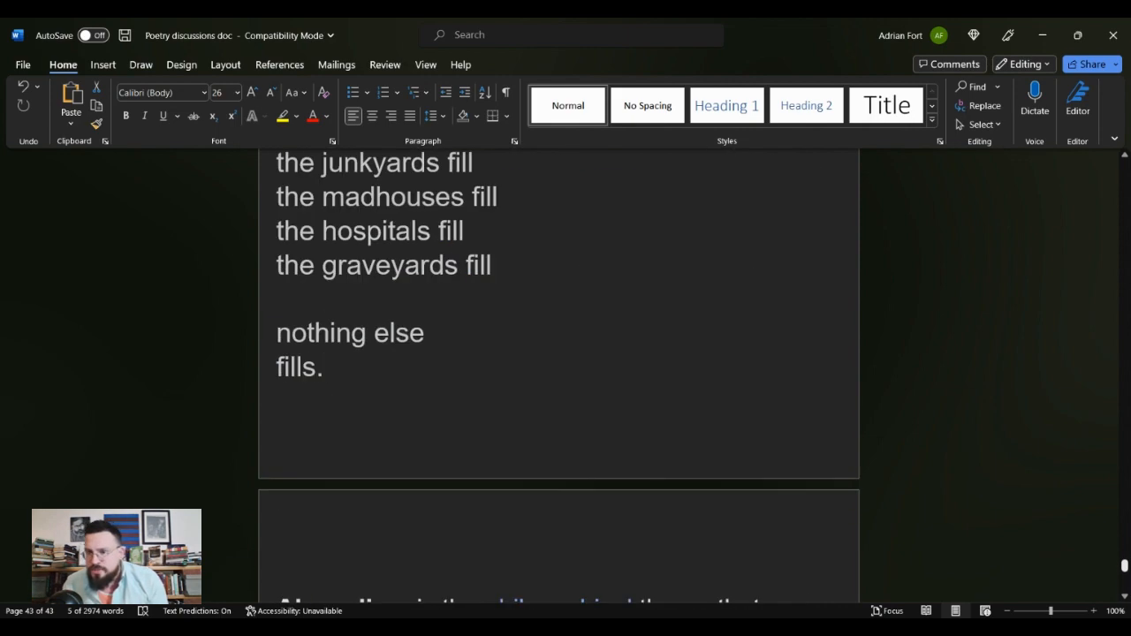
scroll(down, 3)
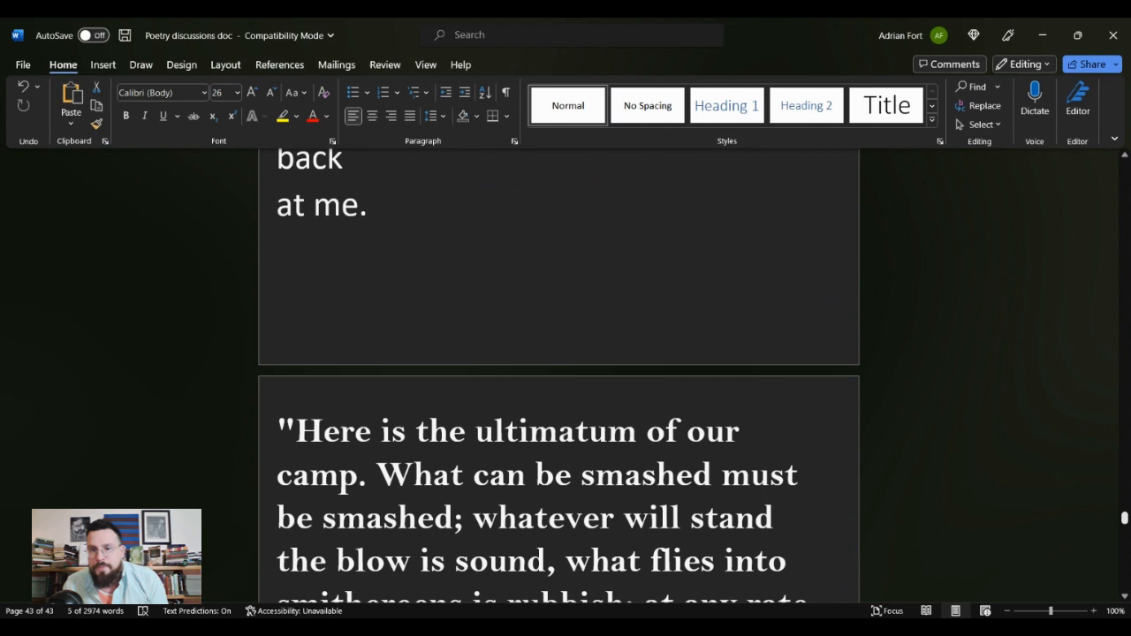
scroll(down, 3)
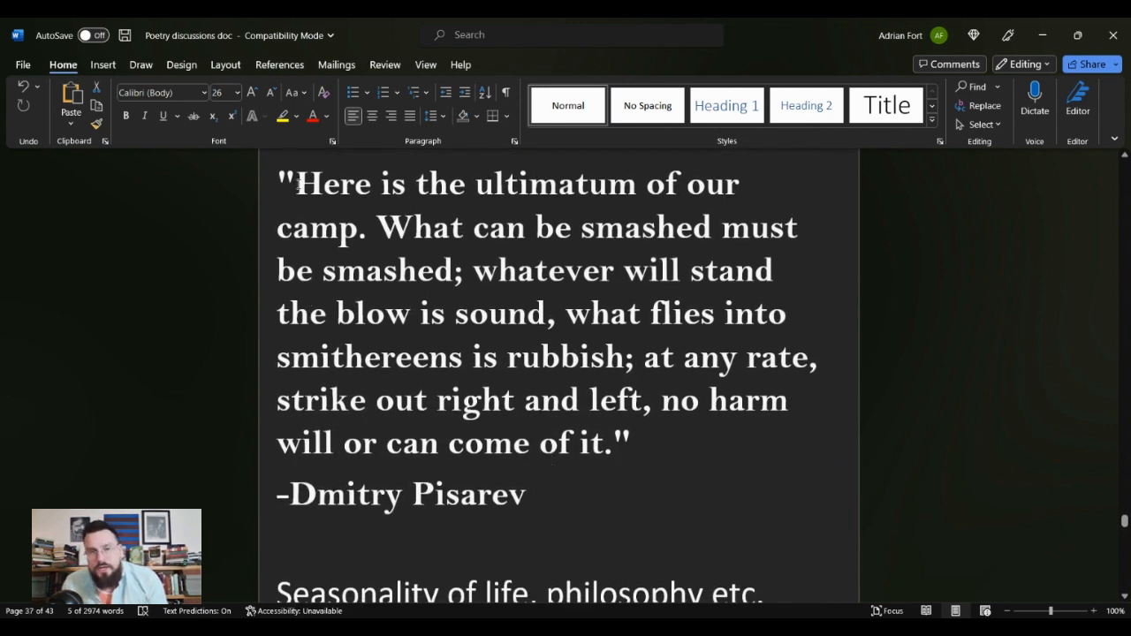
drag(294, 184, 615, 442)
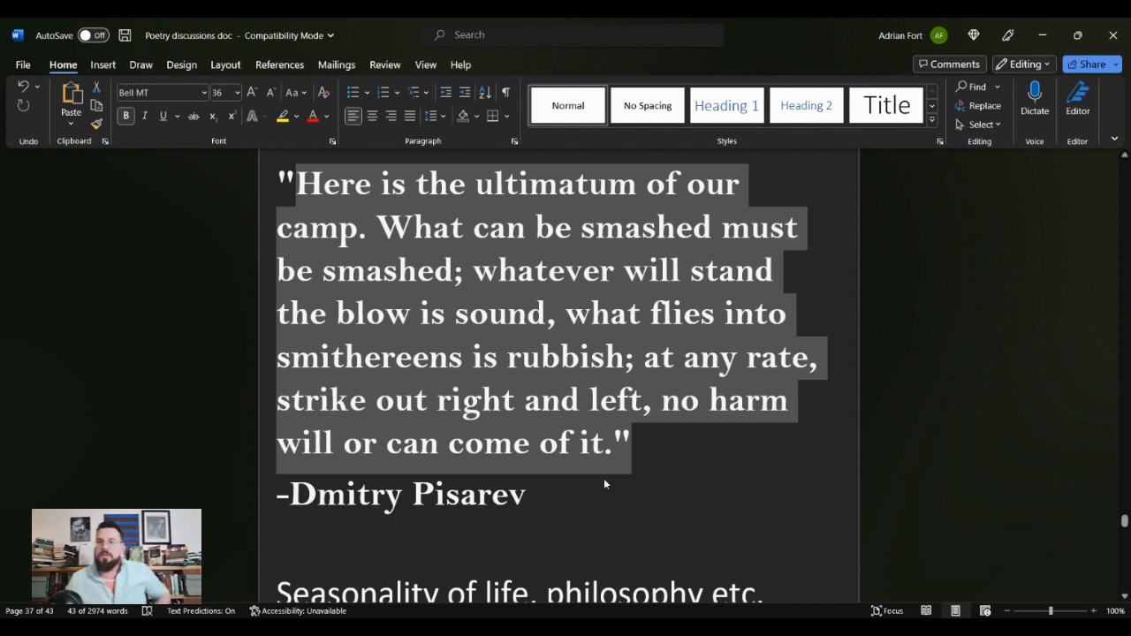
click(591, 442)
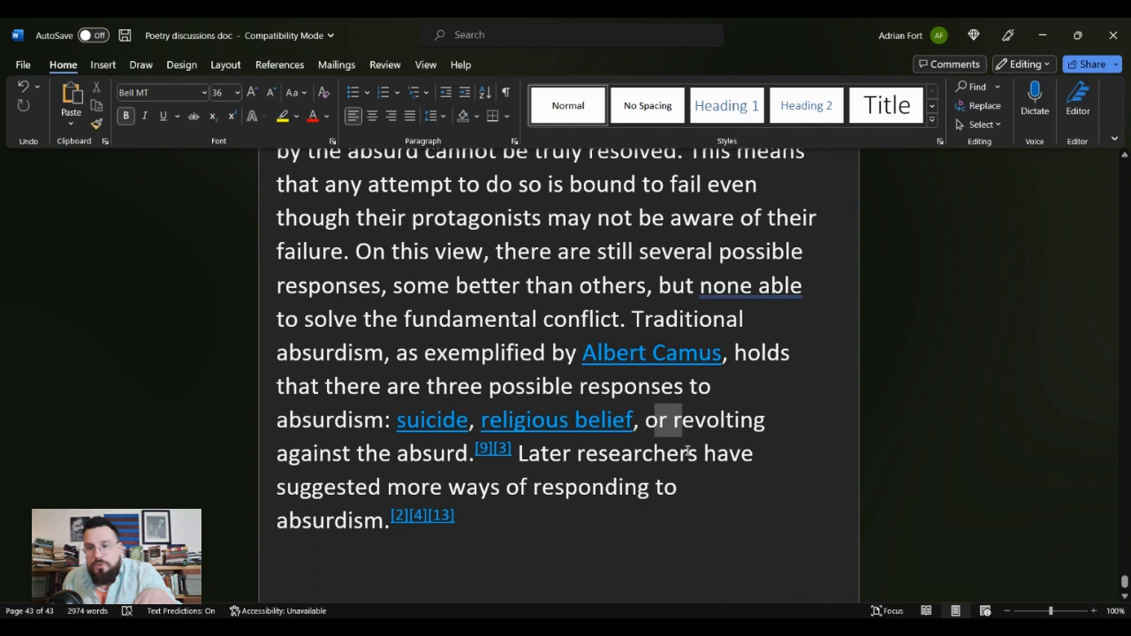
drag(645, 420, 474, 452)
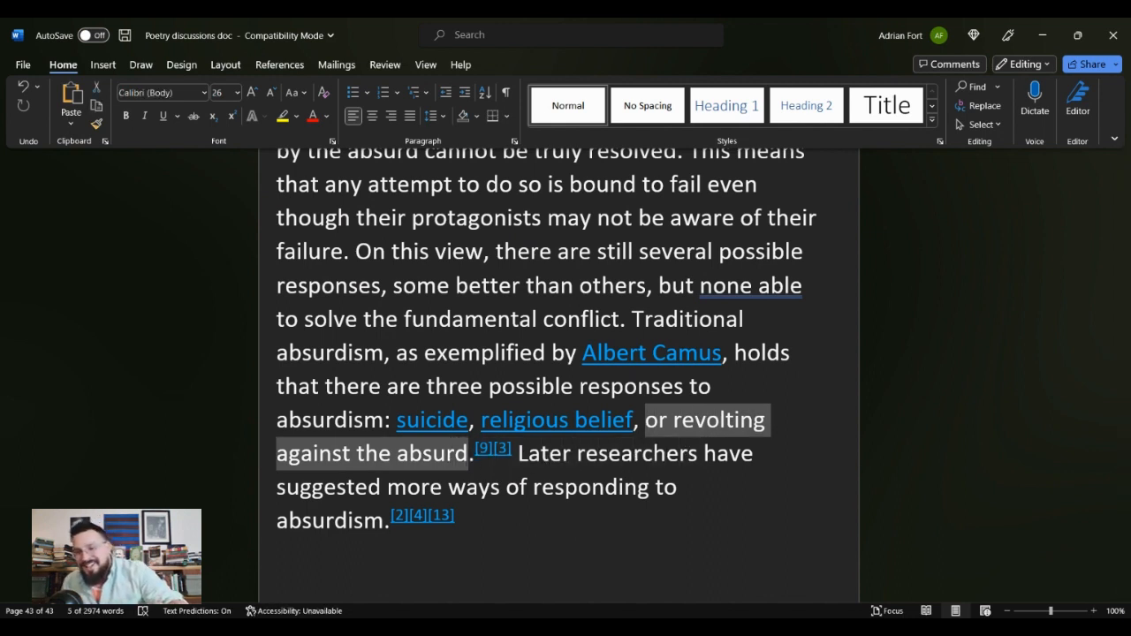
mouse_move(789, 560)
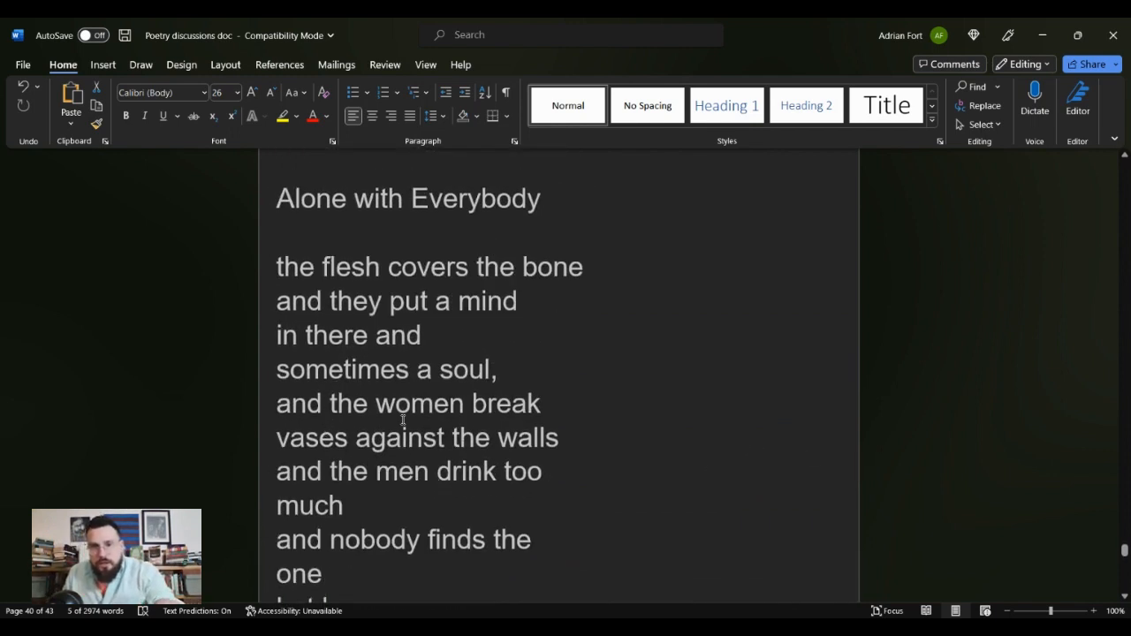
scroll(down, 3)
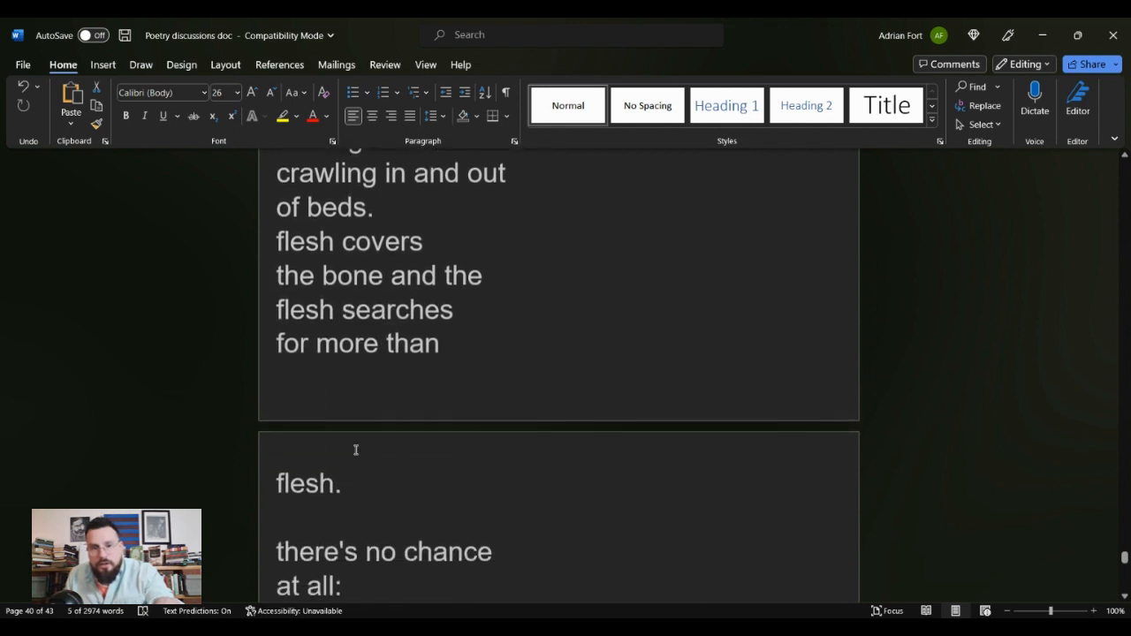
scroll(down, 3)
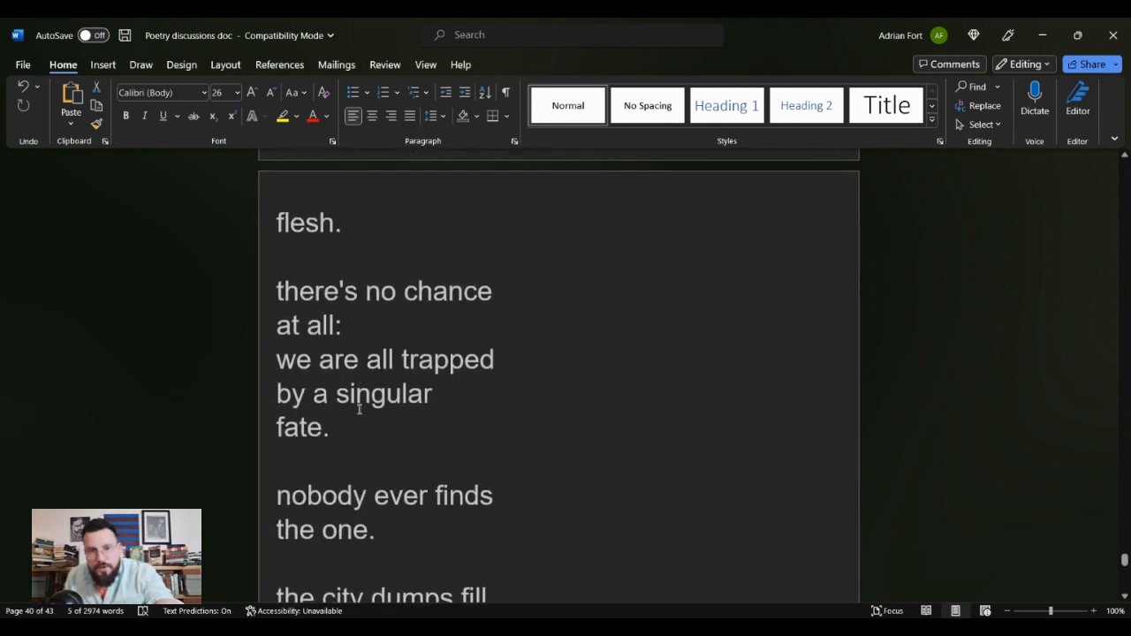
drag(276, 276, 341, 311)
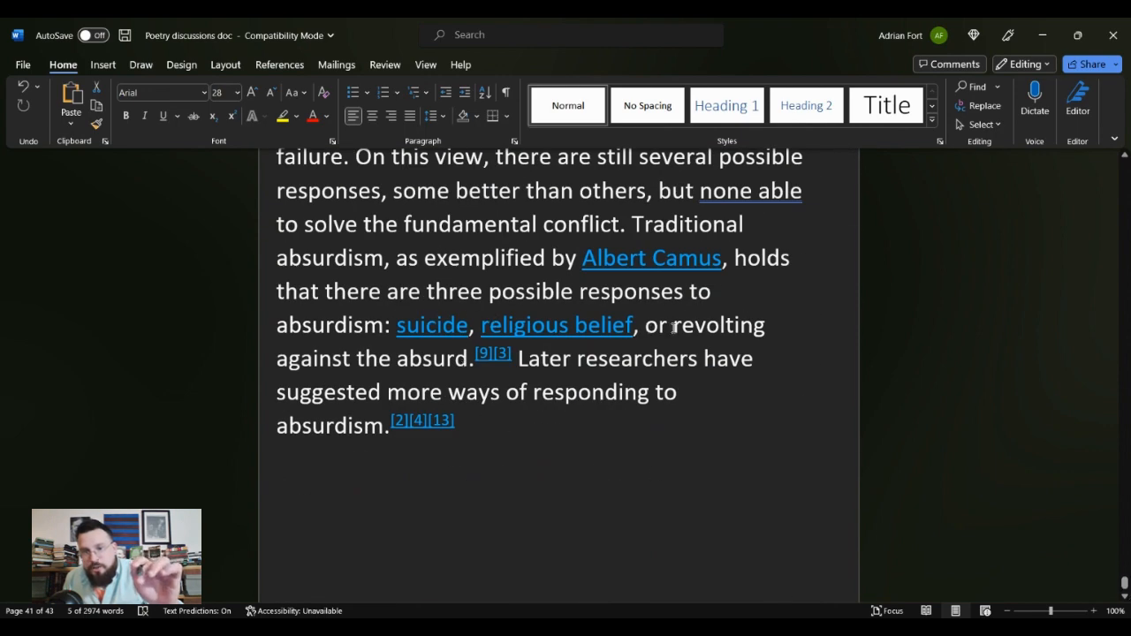
drag(673, 326, 474, 357)
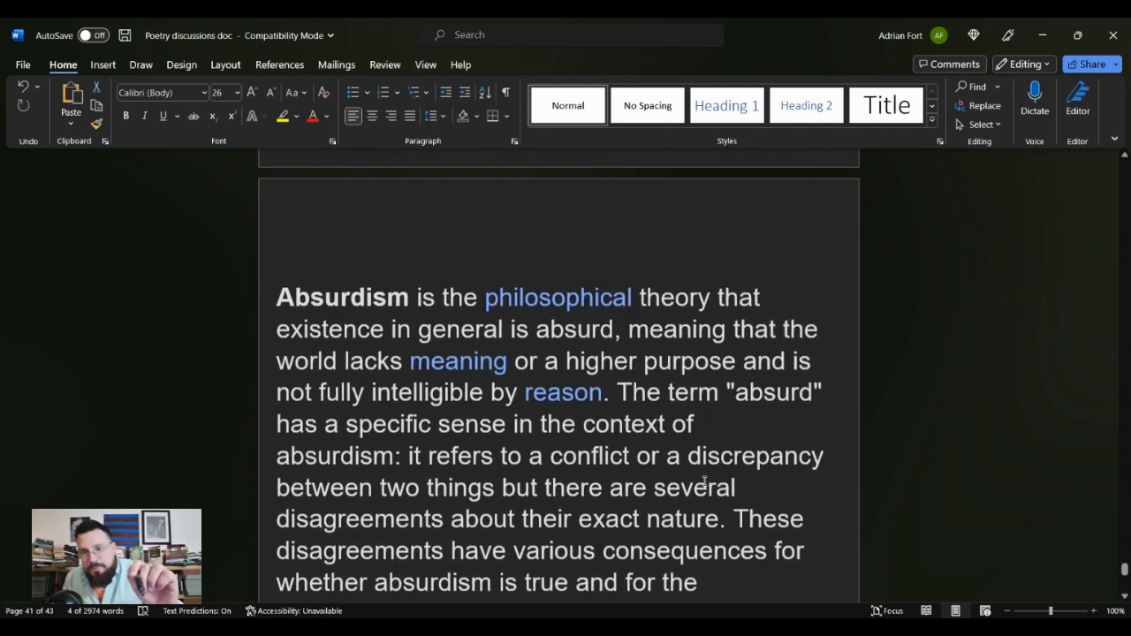
scroll(down, 3)
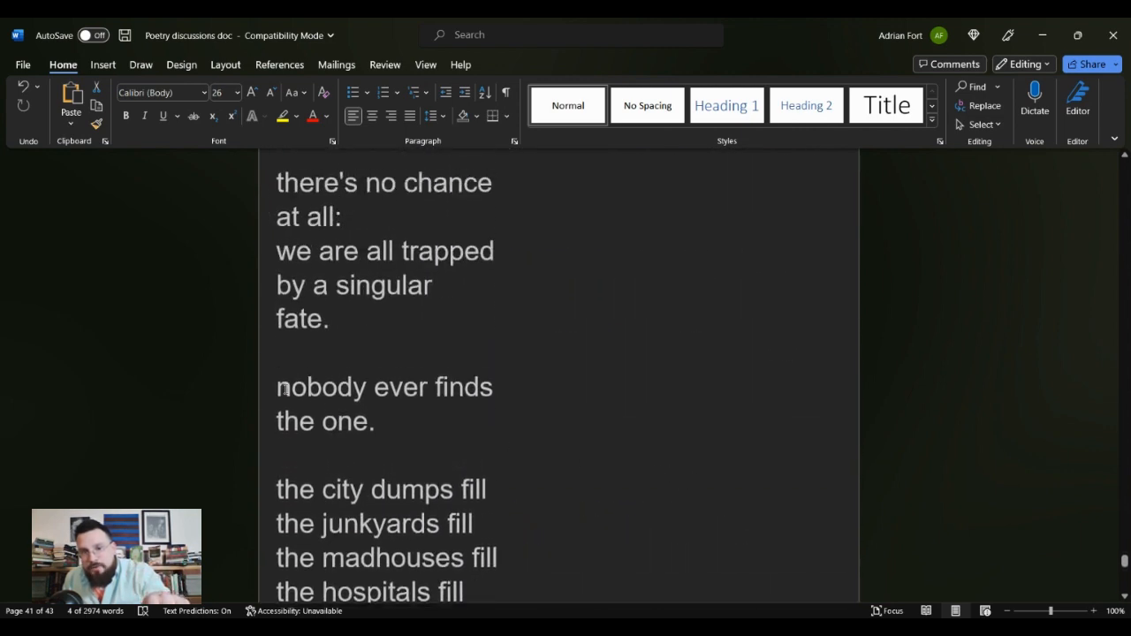
drag(276, 385, 375, 420)
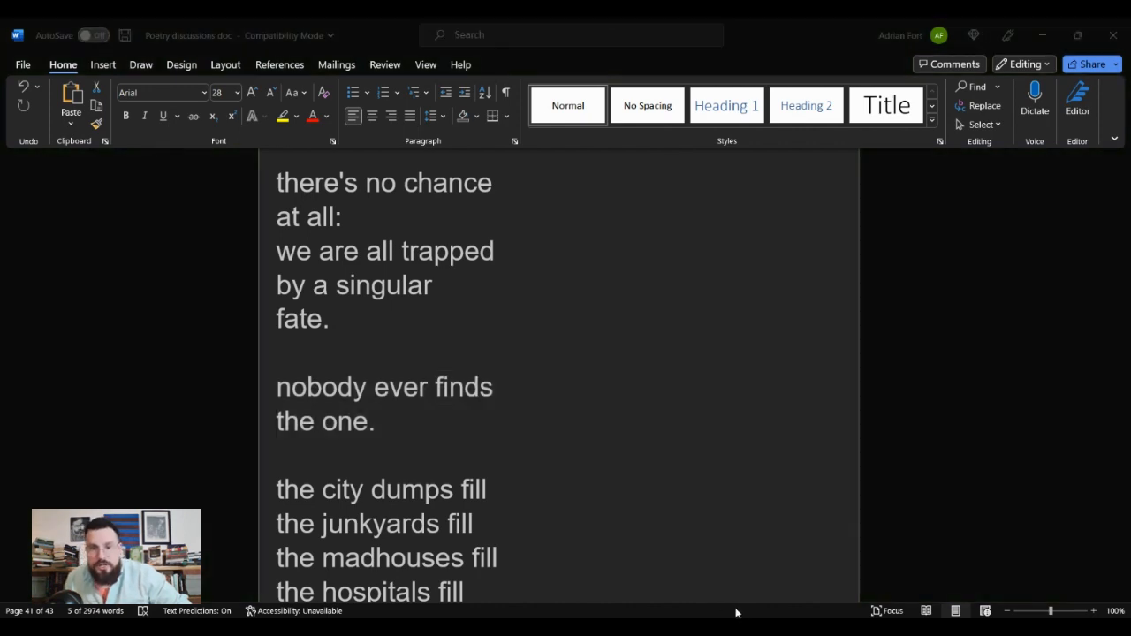
mouse_move(706, 594)
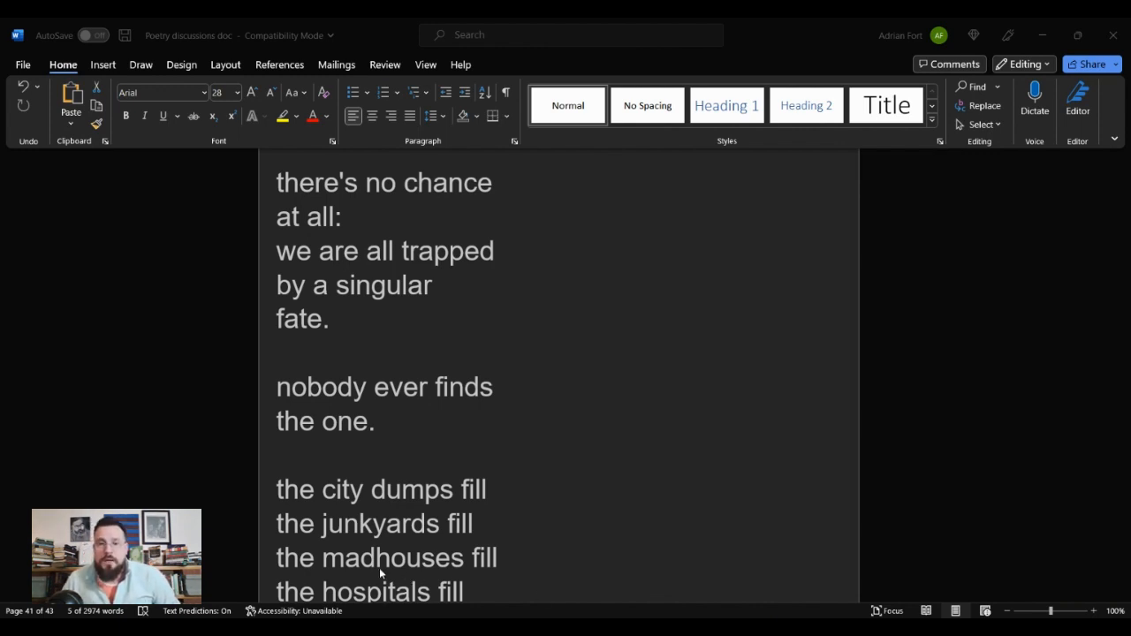
drag(276, 385, 374, 420)
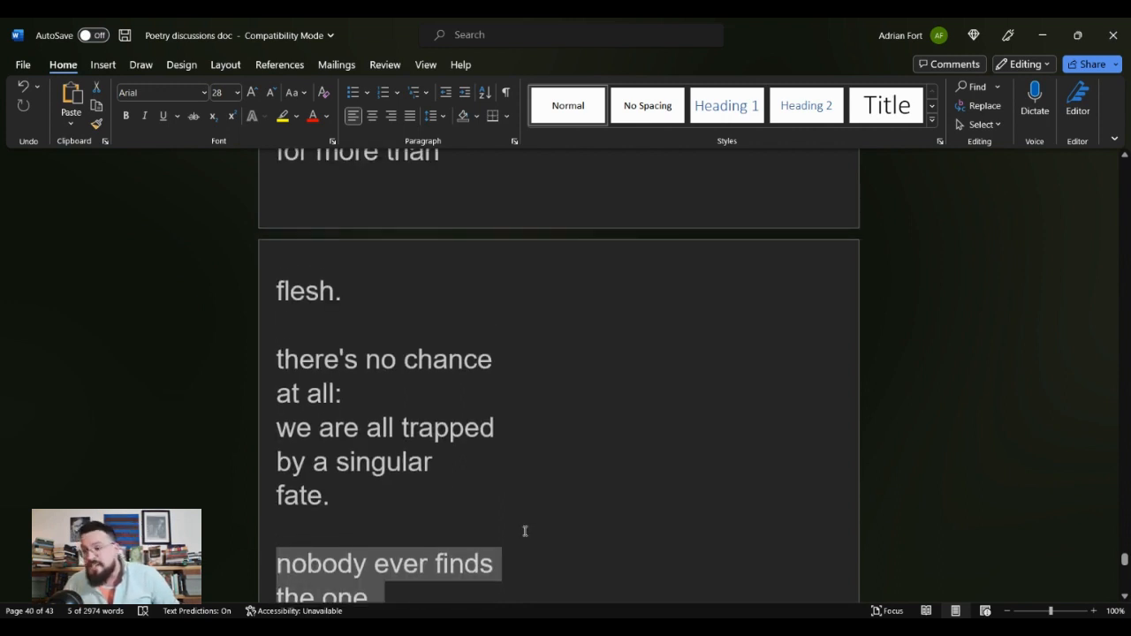
scroll(down, 3)
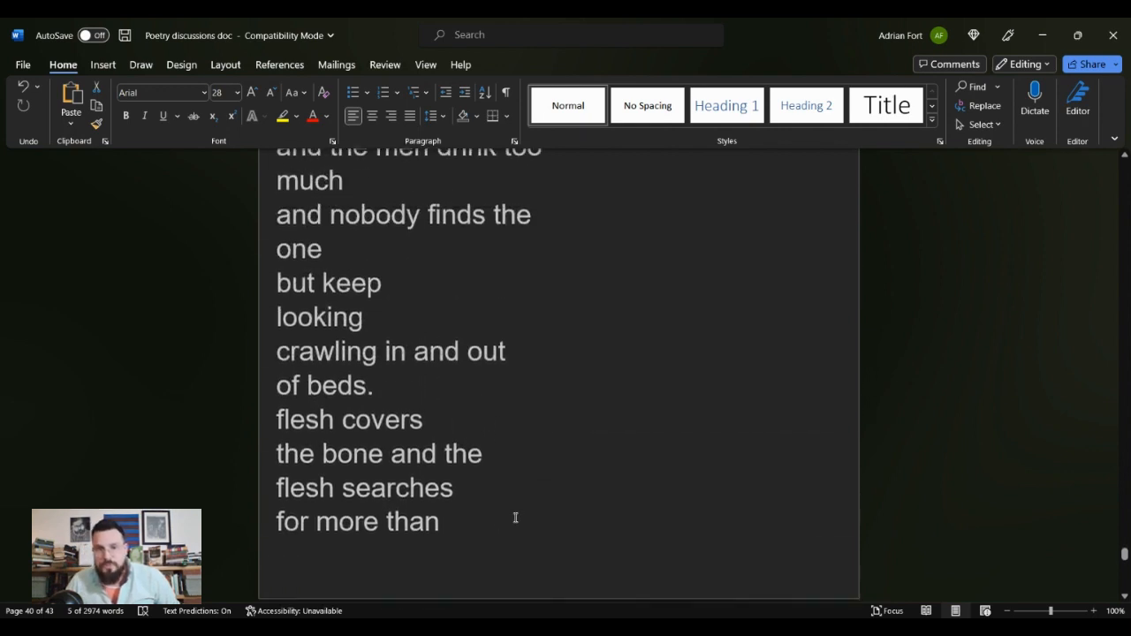
scroll(up, 3)
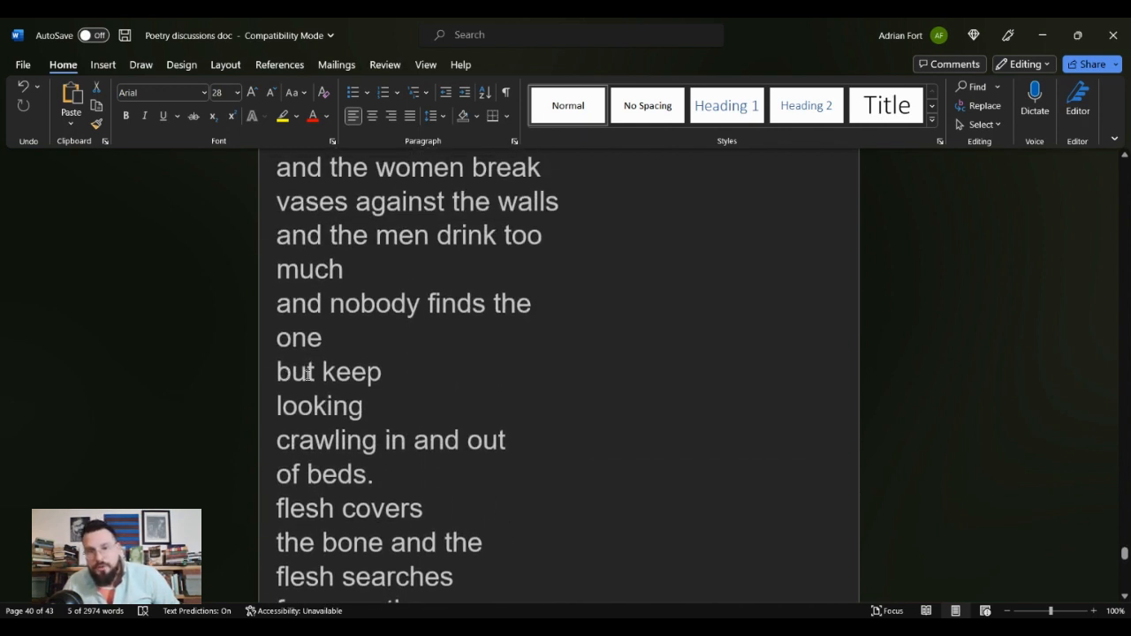
drag(325, 372, 362, 405)
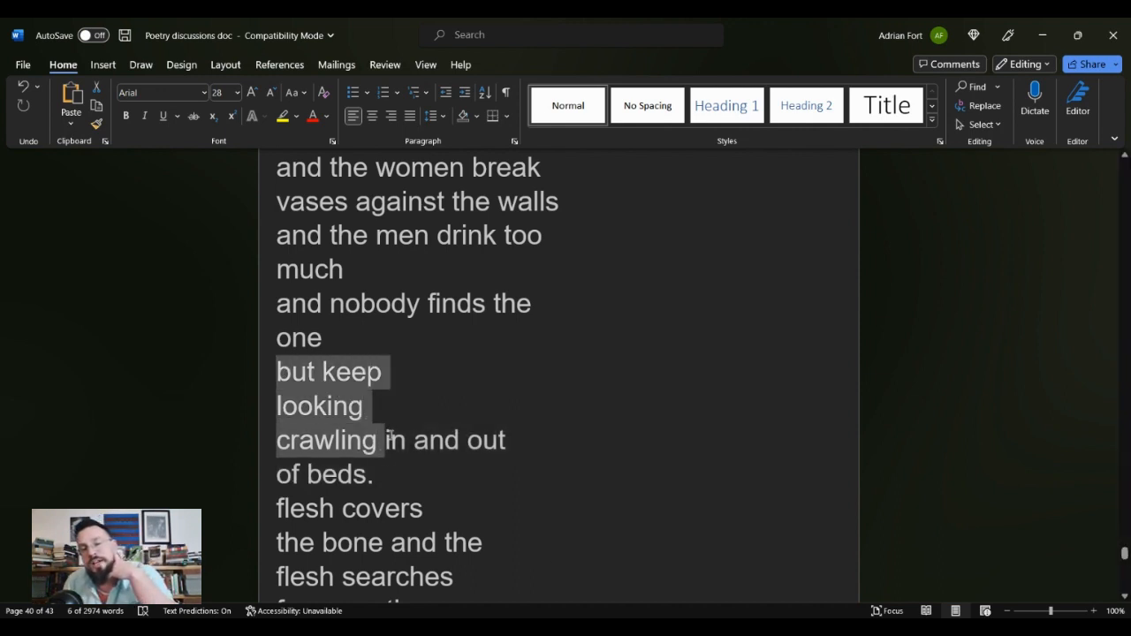
drag(385, 440, 373, 473)
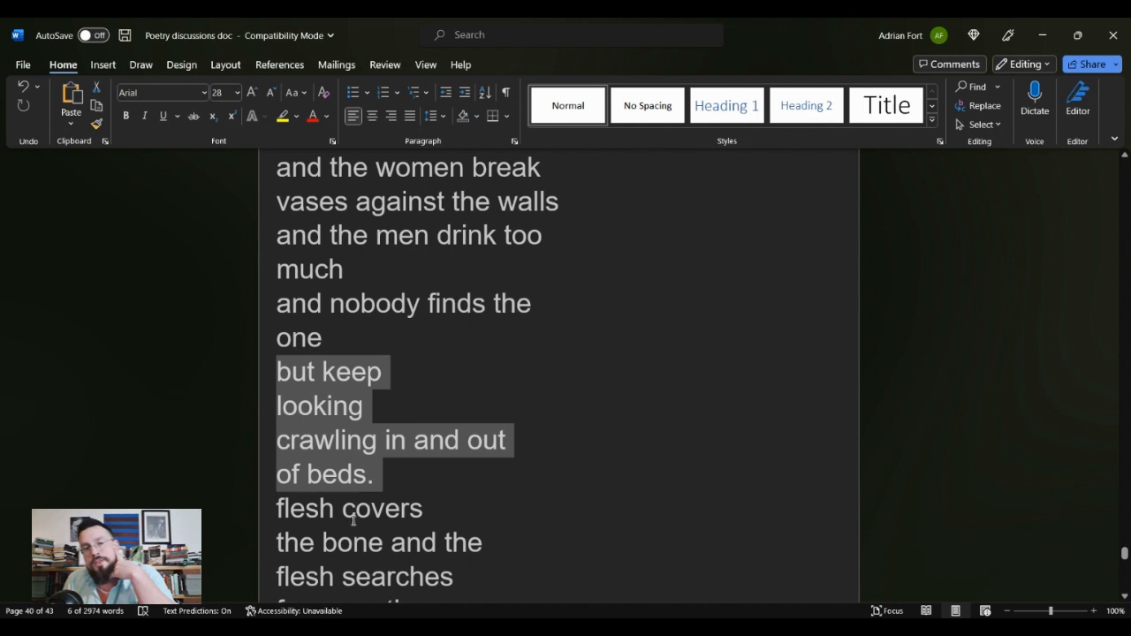
mouse_move(445, 501)
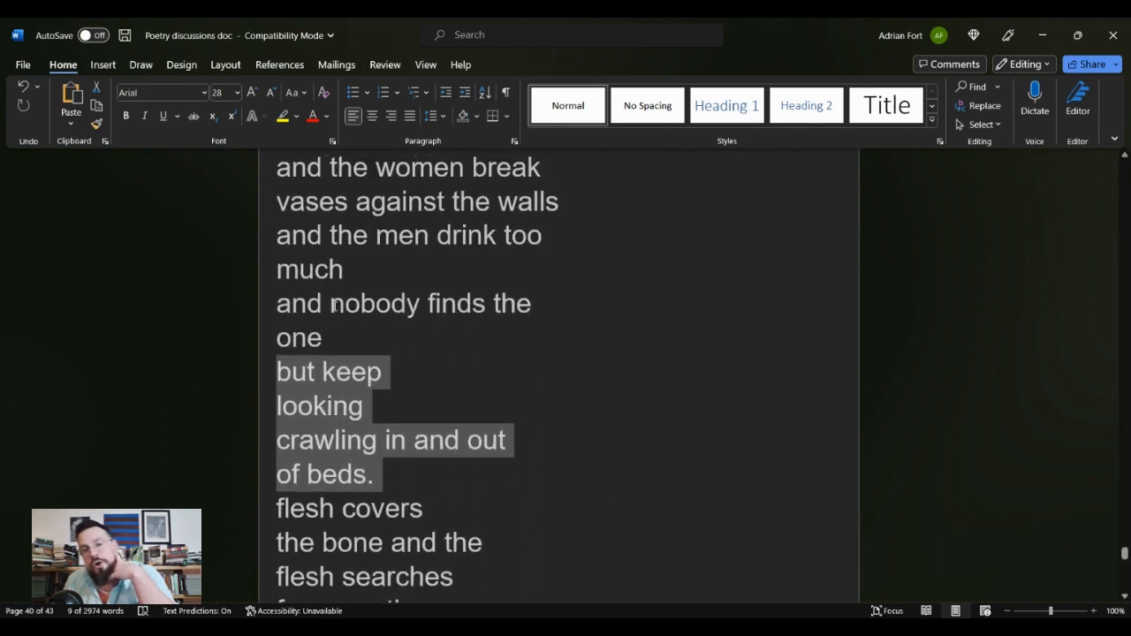
click(511, 357)
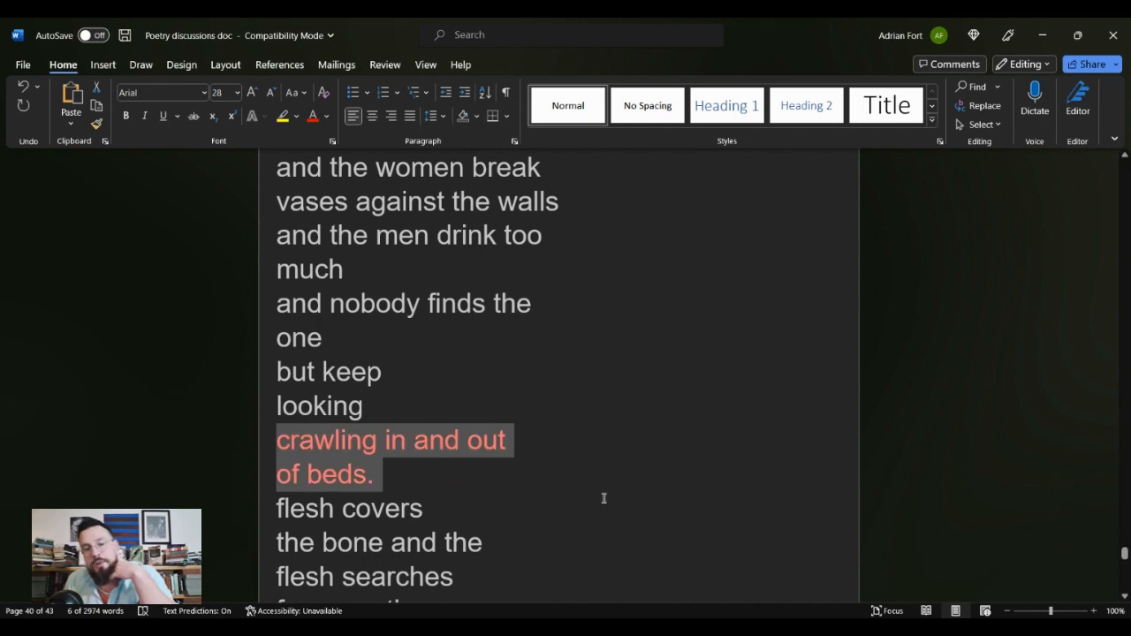
click(374, 473)
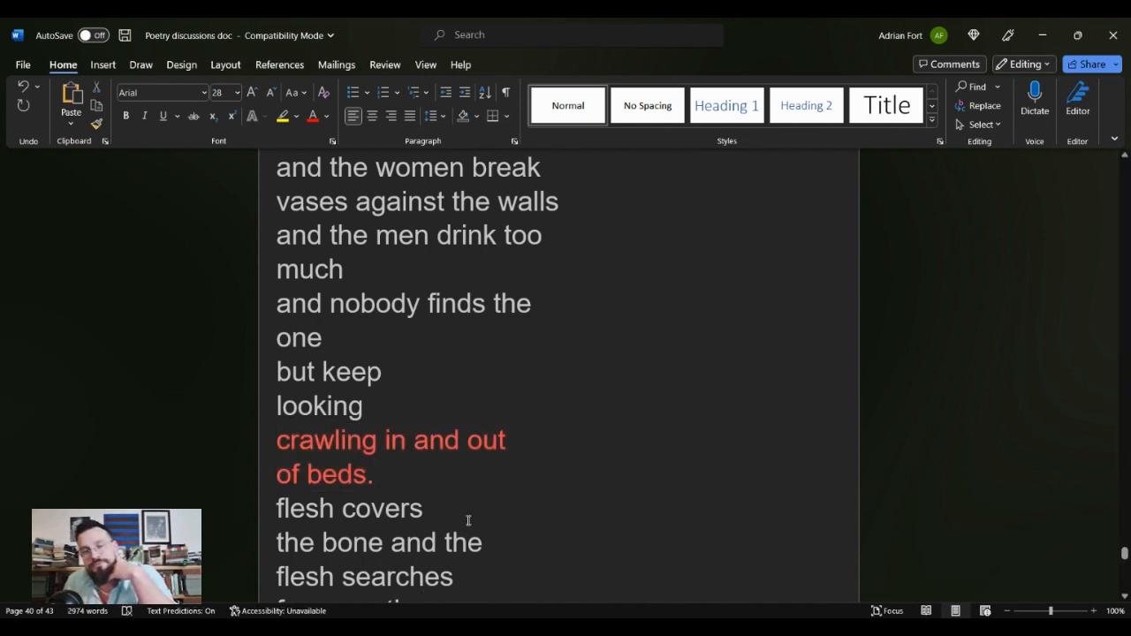
mouse_move(557, 442)
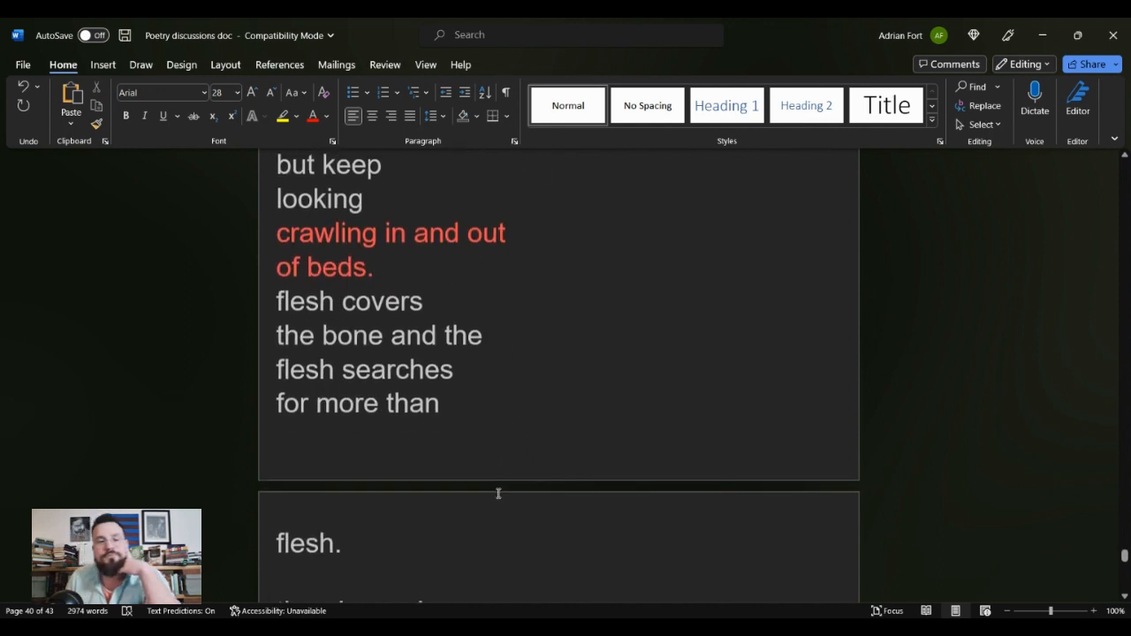
scroll(down, 3)
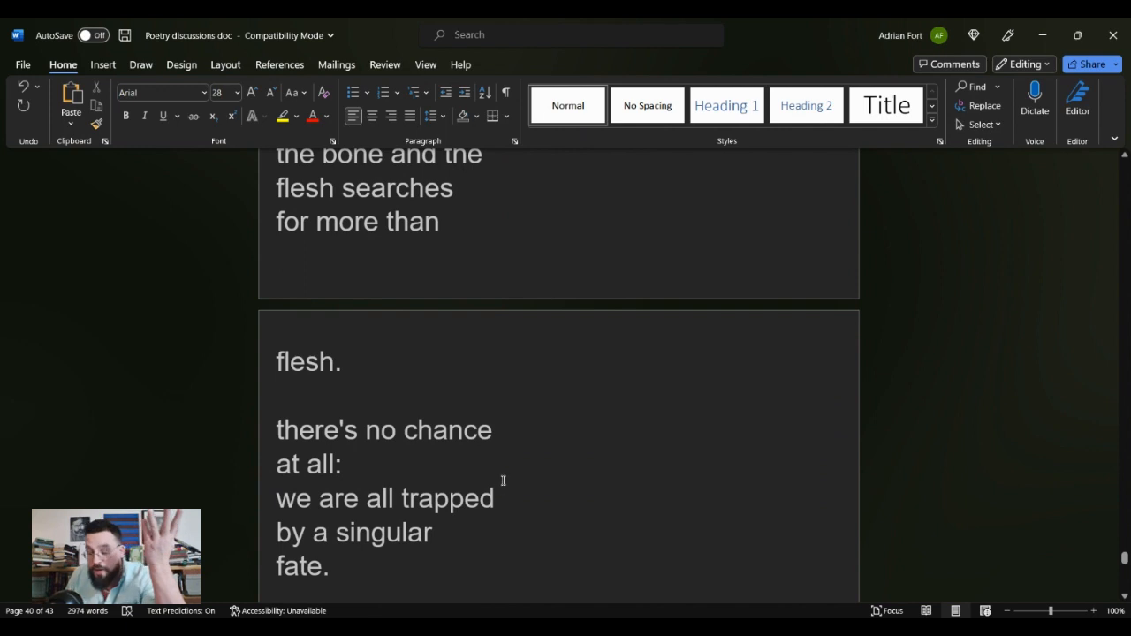
scroll(down, 3)
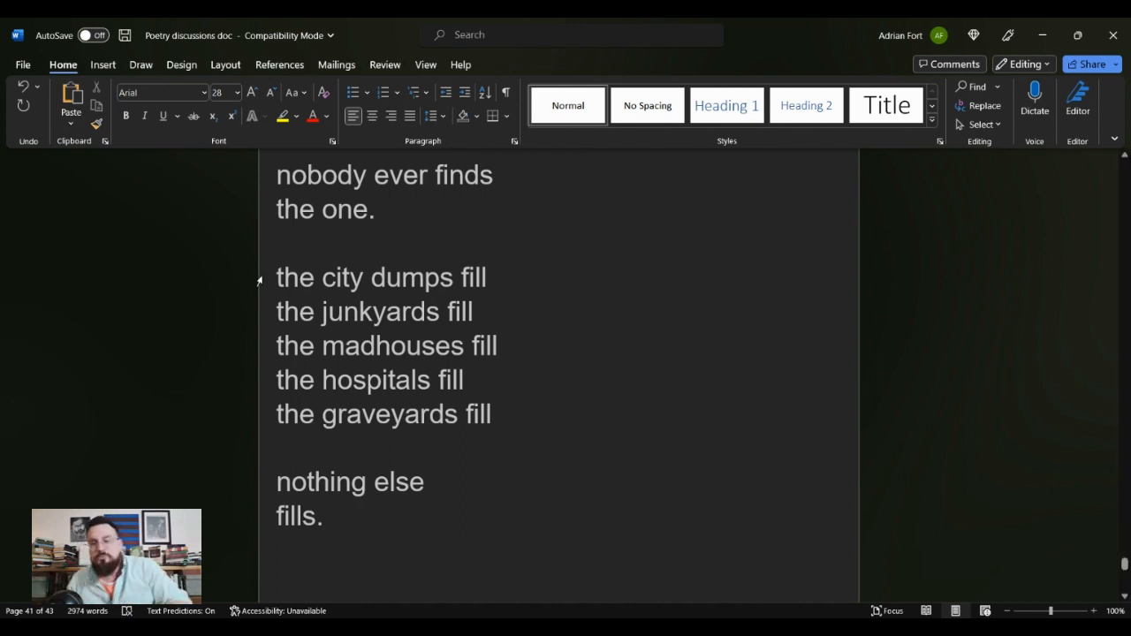
mouse_move(274, 283)
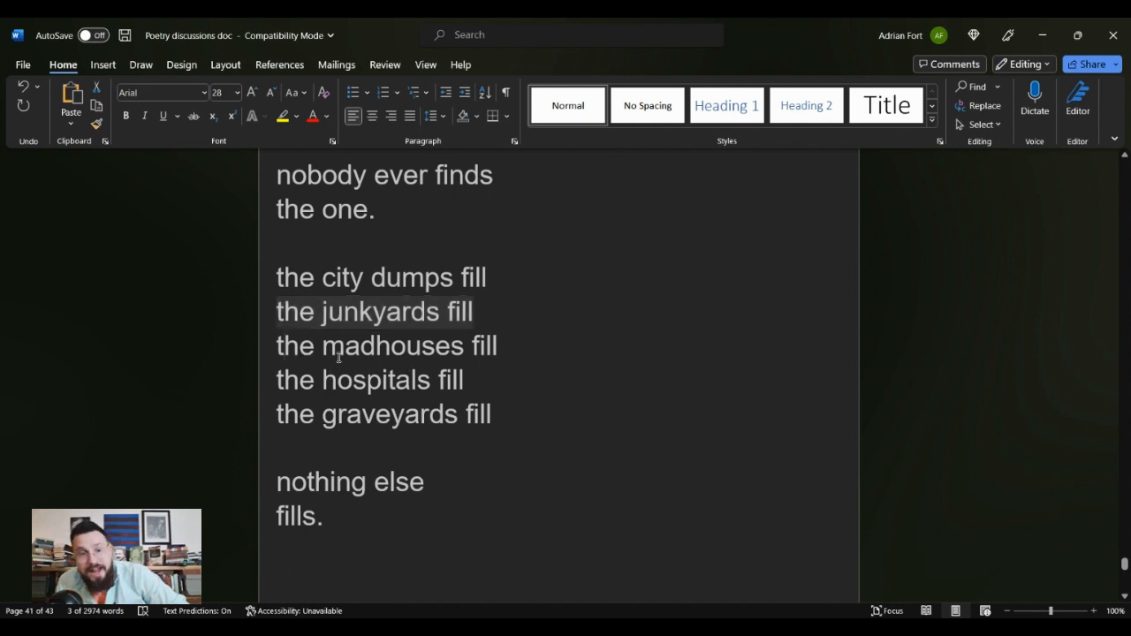
drag(339, 311, 491, 422)
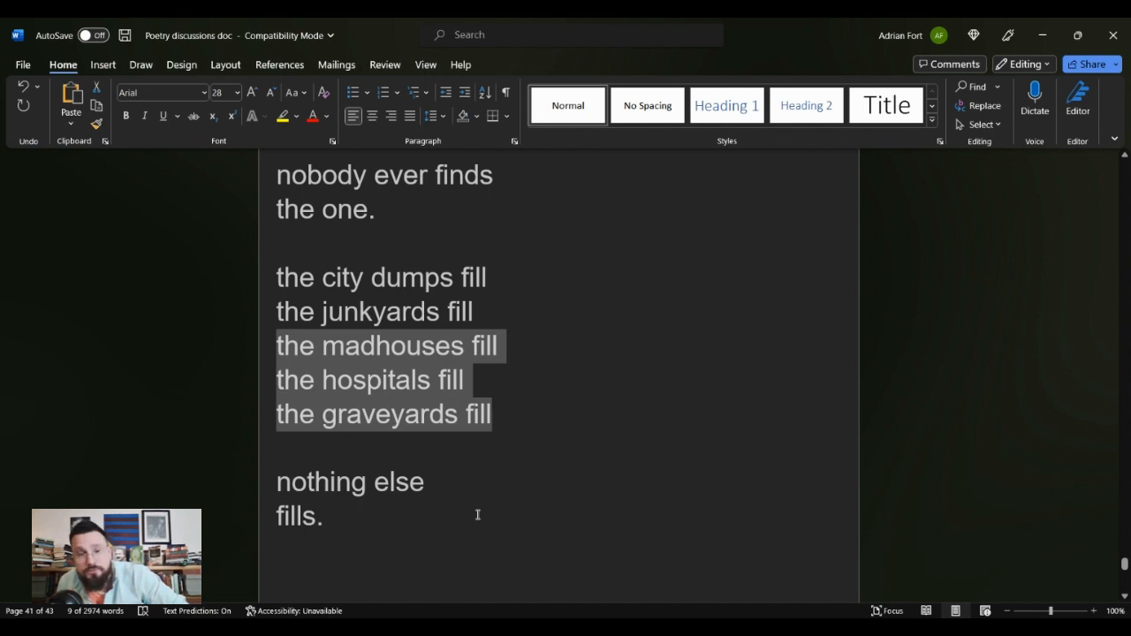
click(350, 344)
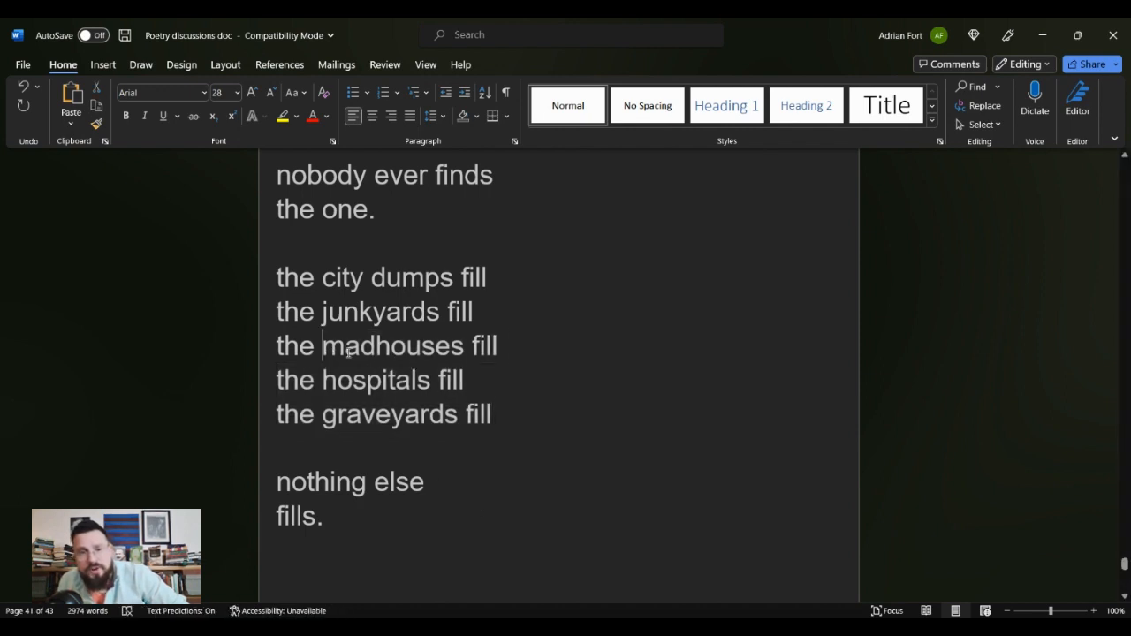
double_click(382, 380)
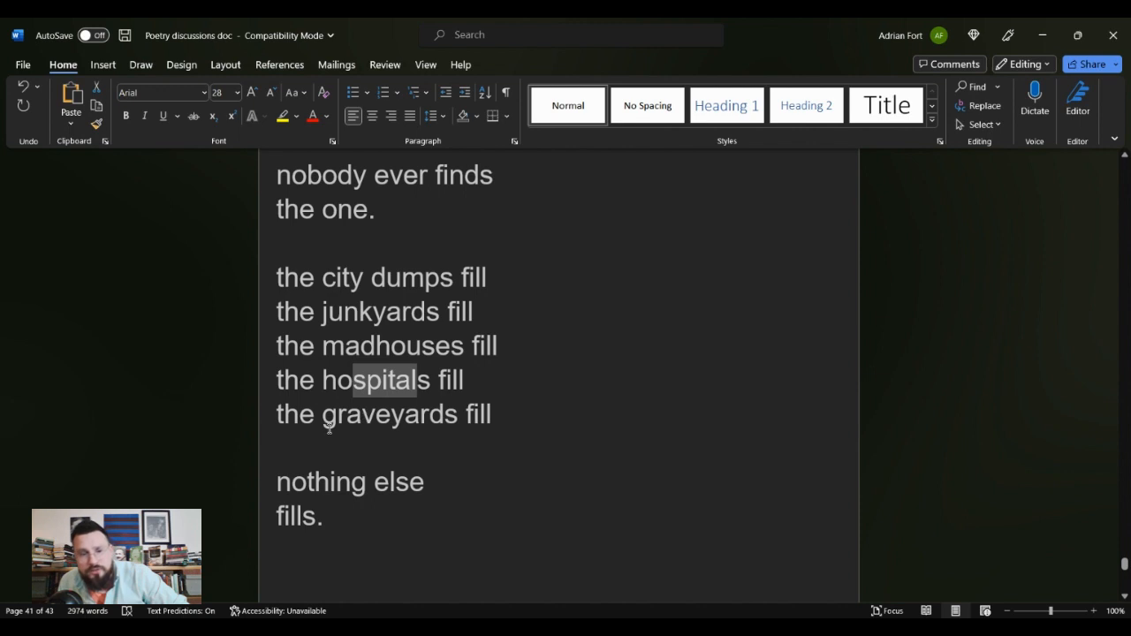
double_click(389, 414)
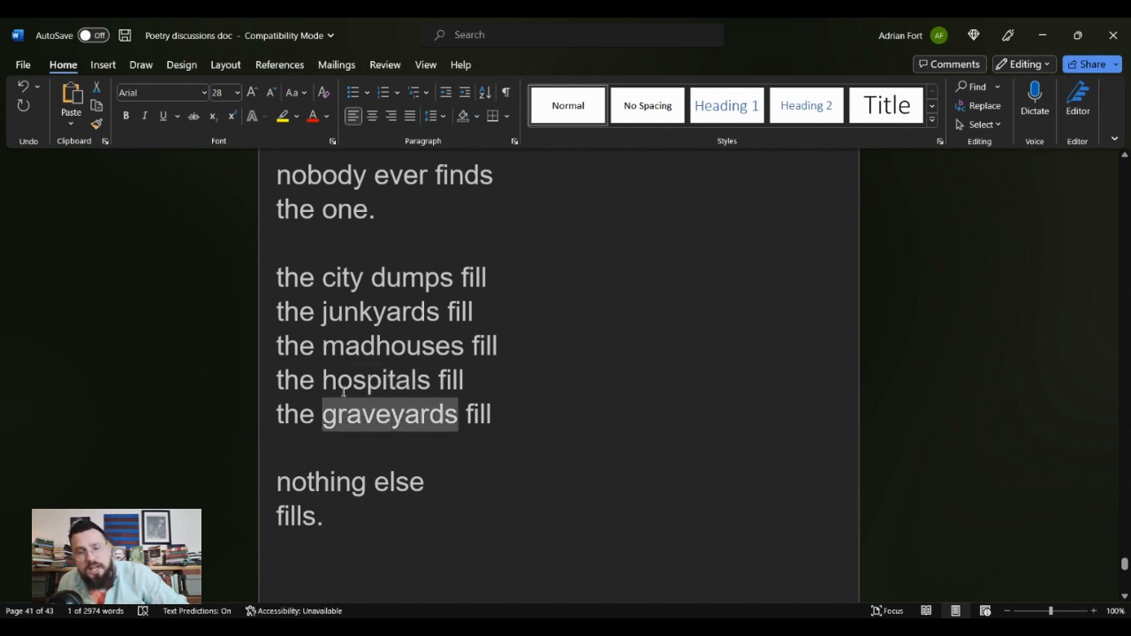
mouse_move(387, 463)
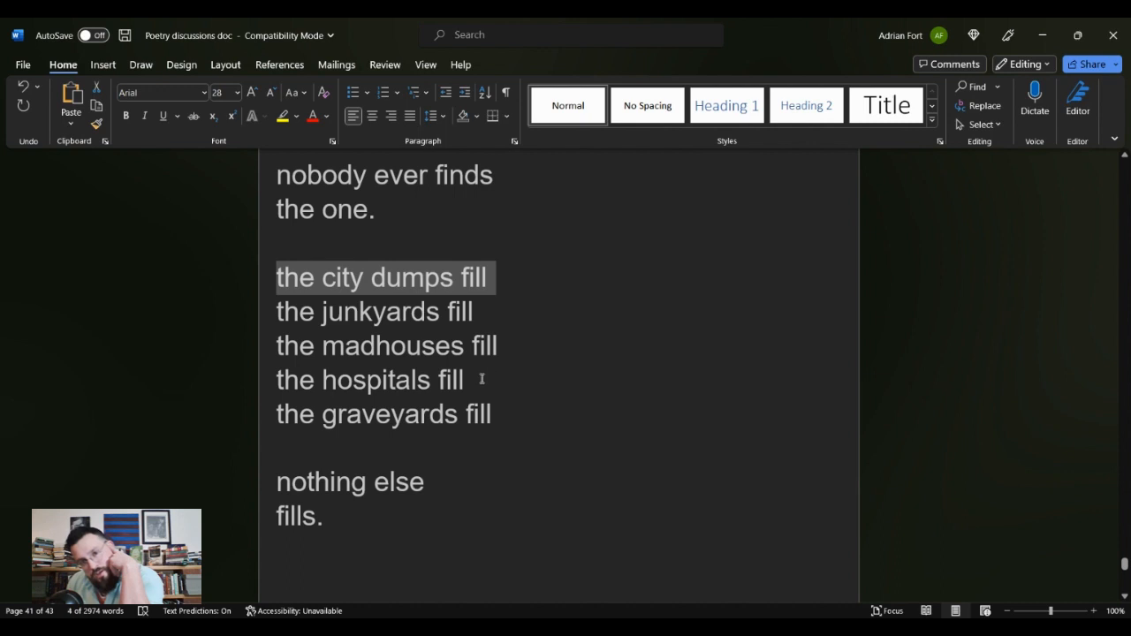
mouse_move(410, 414)
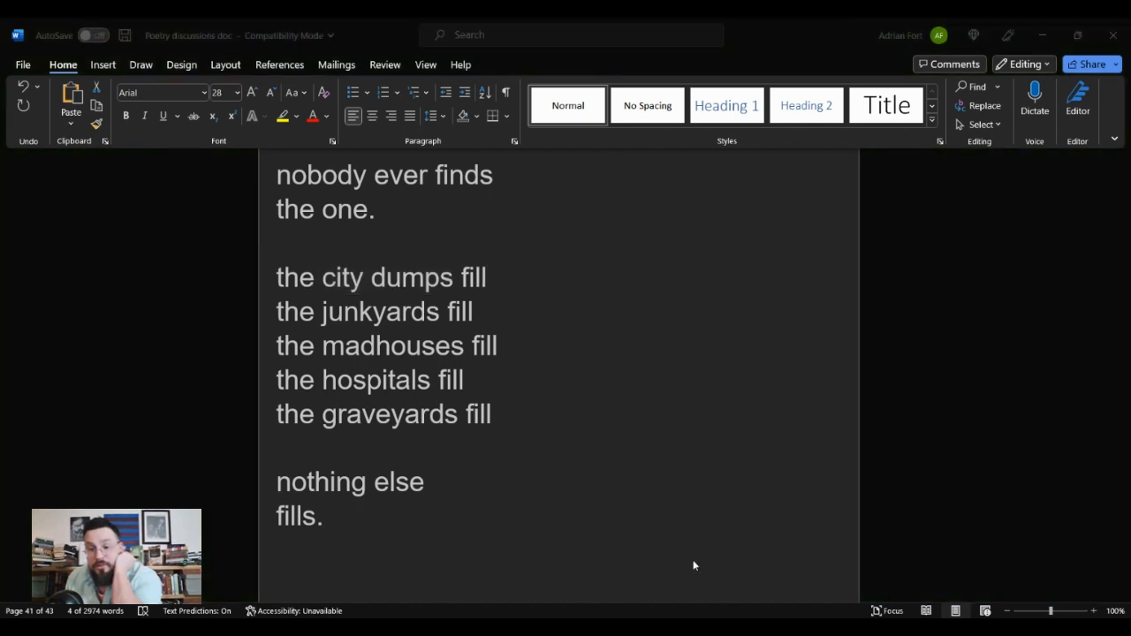
mouse_move(566, 416)
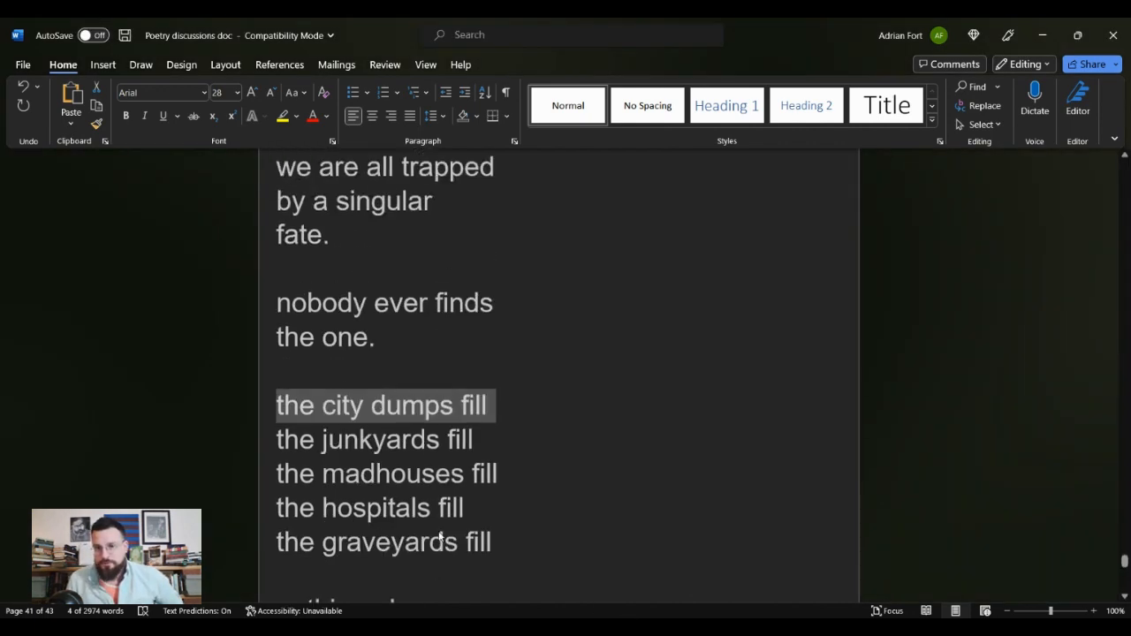
scroll(down, 3)
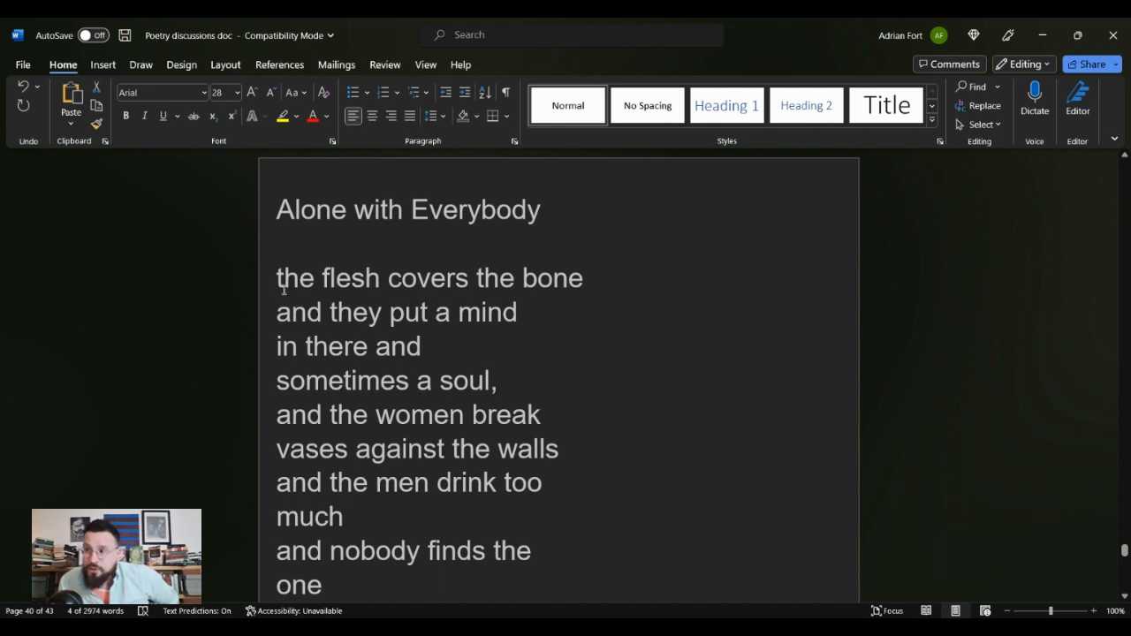
mouse_move(261, 326)
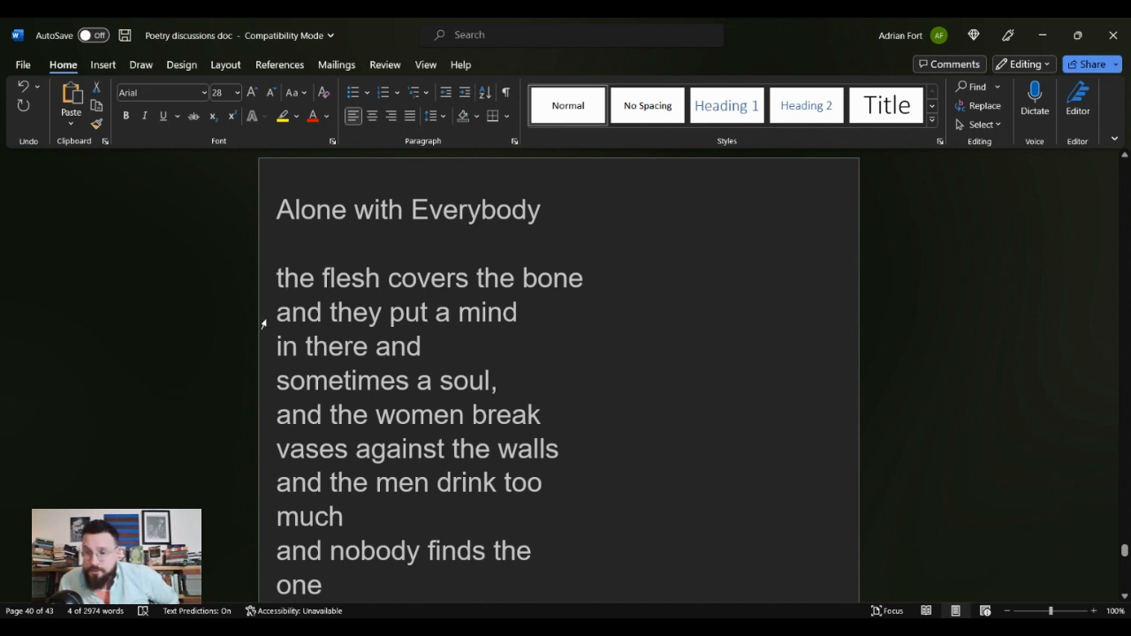
scroll(down, 3)
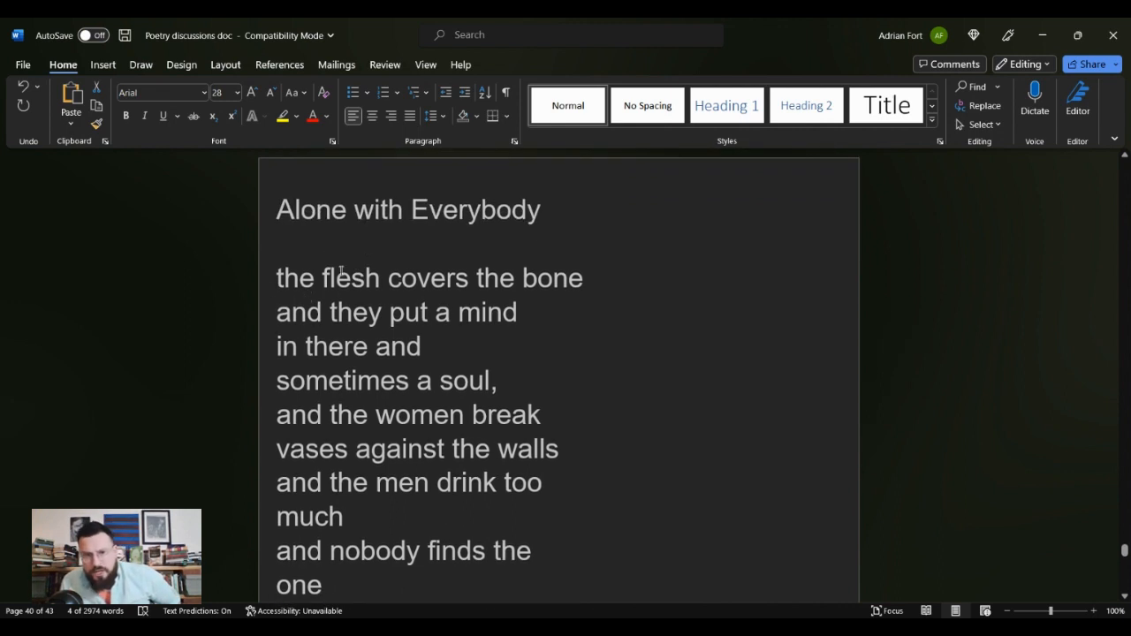
double_click(352, 277)
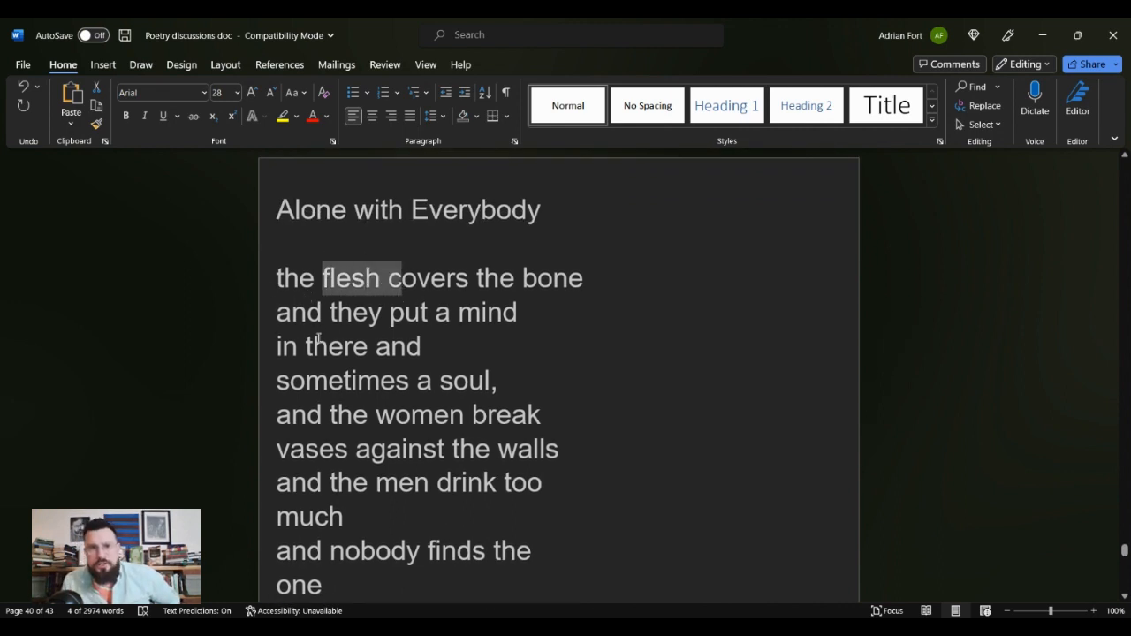
double_click(552, 278)
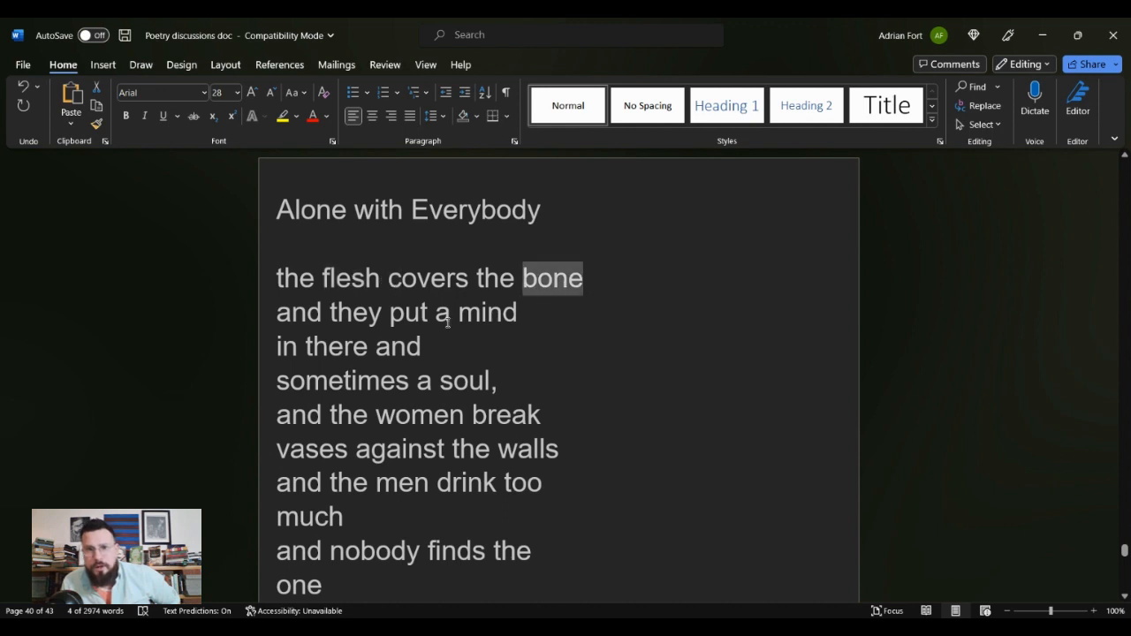
double_click(487, 311)
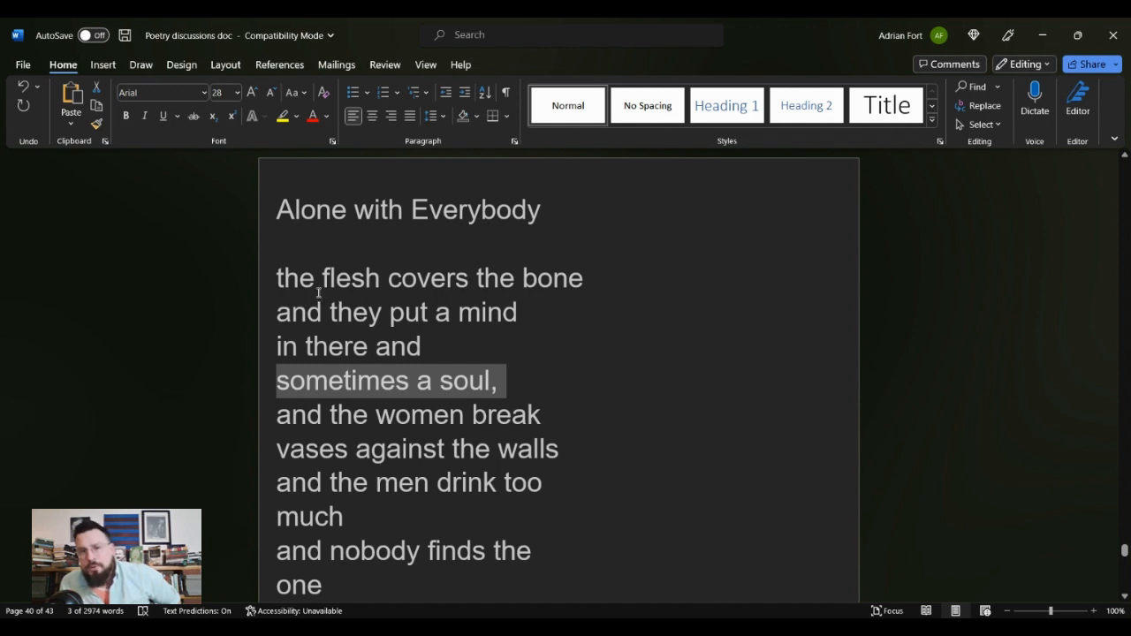
click(477, 277)
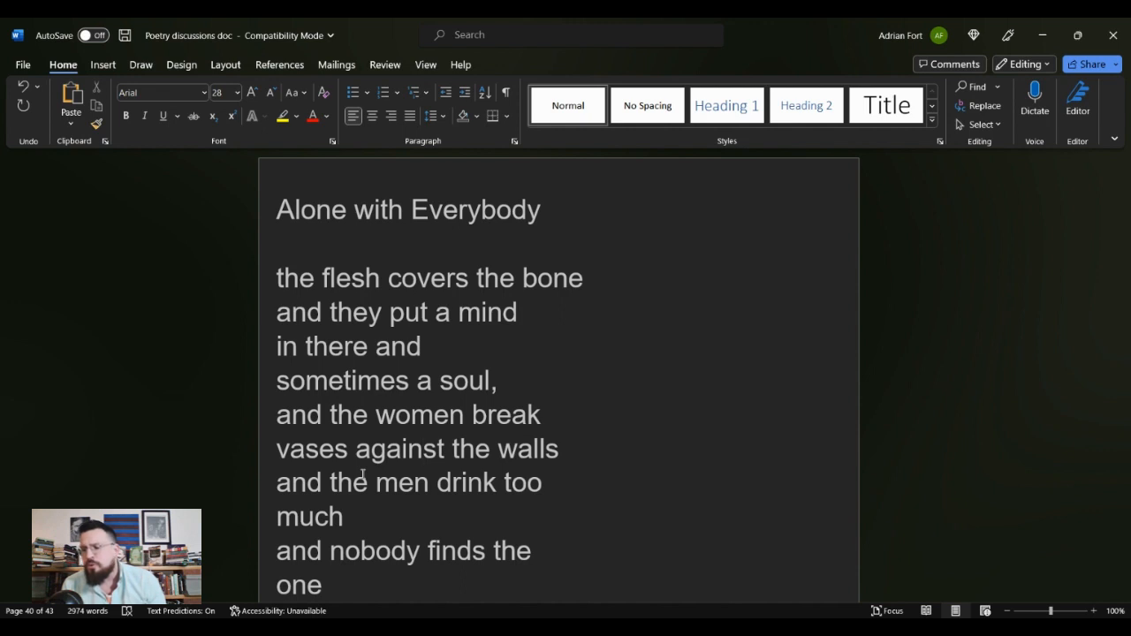
click(424, 448)
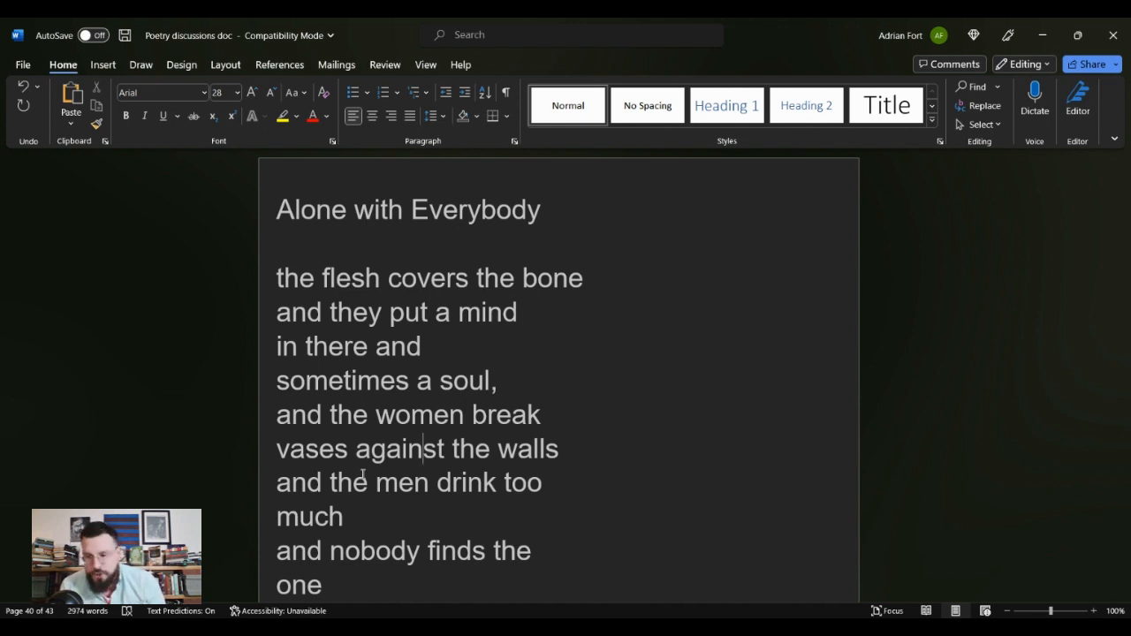
scroll(down, 3)
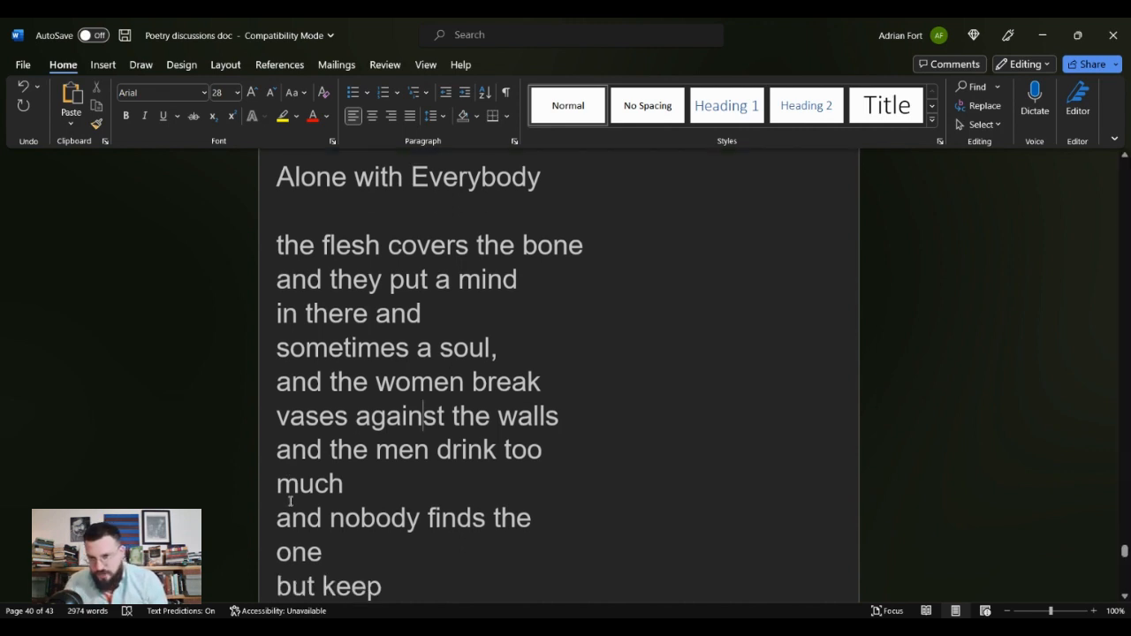
scroll(down, 3)
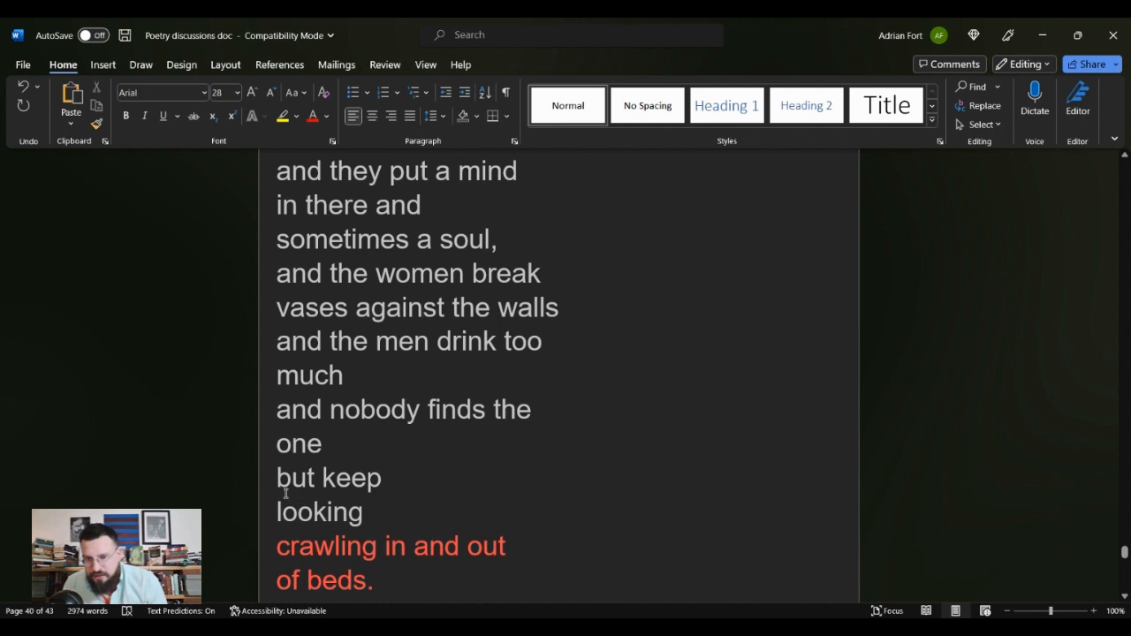
drag(276, 477, 363, 512)
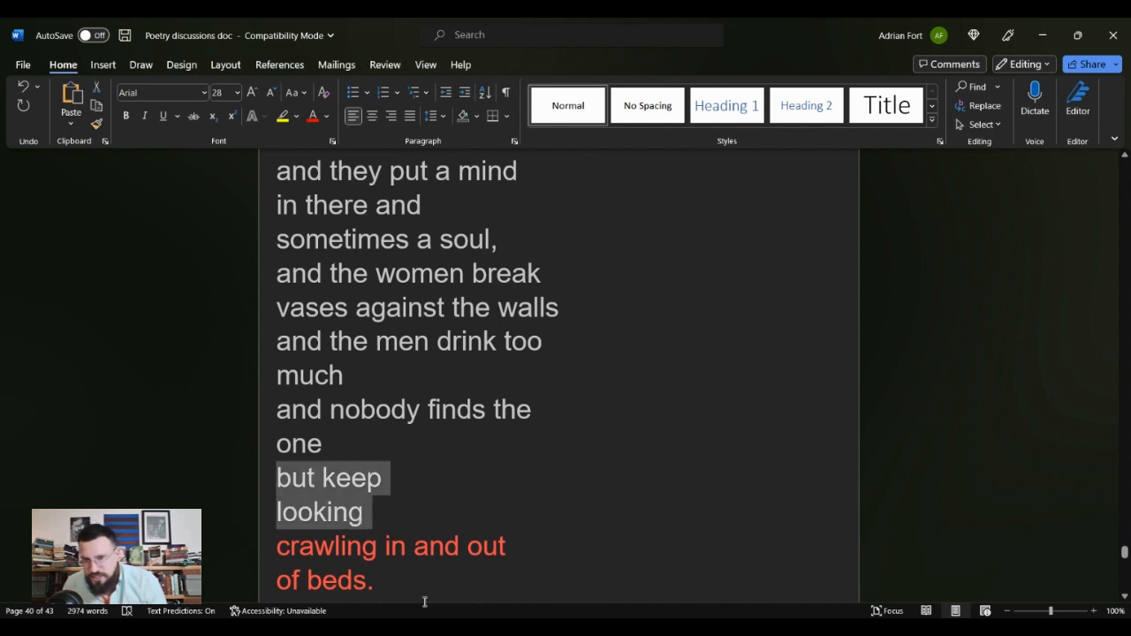
scroll(down, 3)
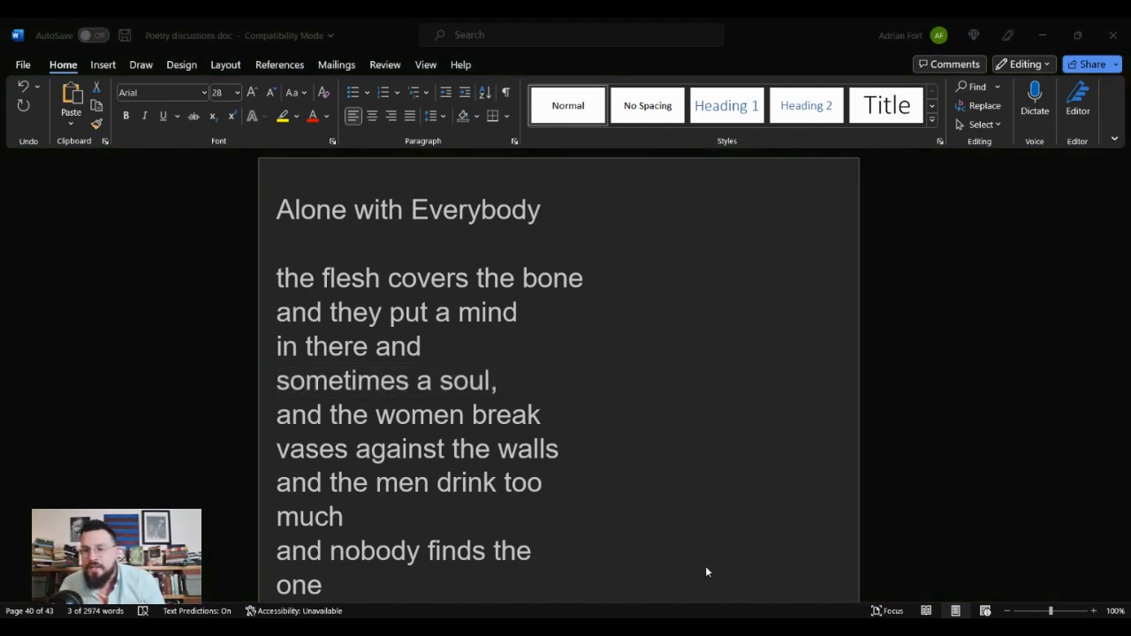
mouse_move(539, 408)
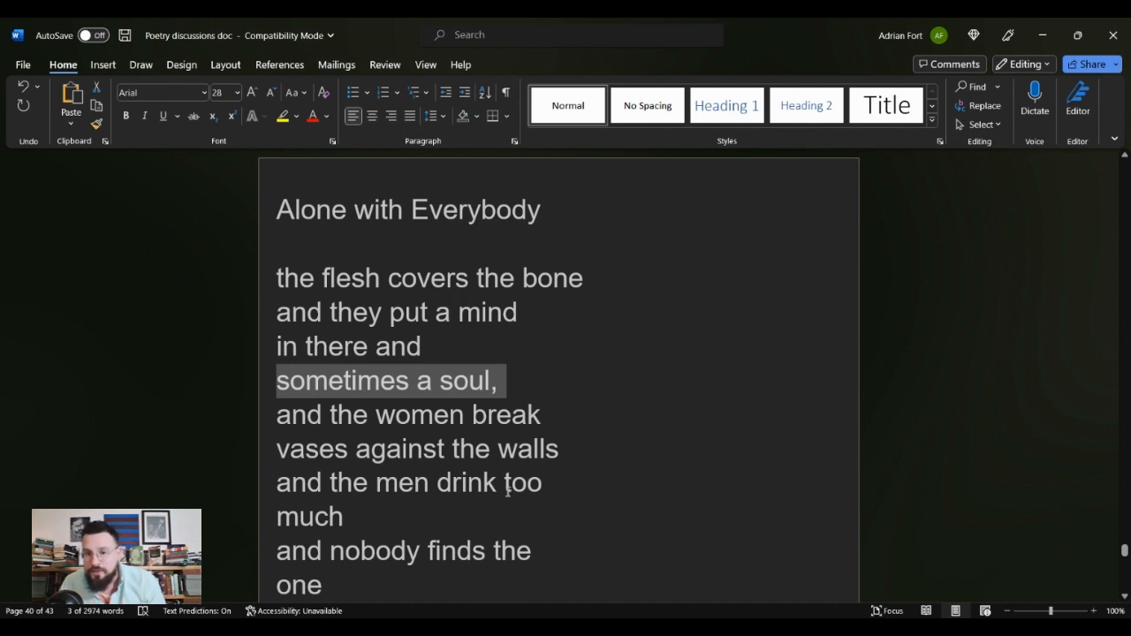
scroll(down, 3)
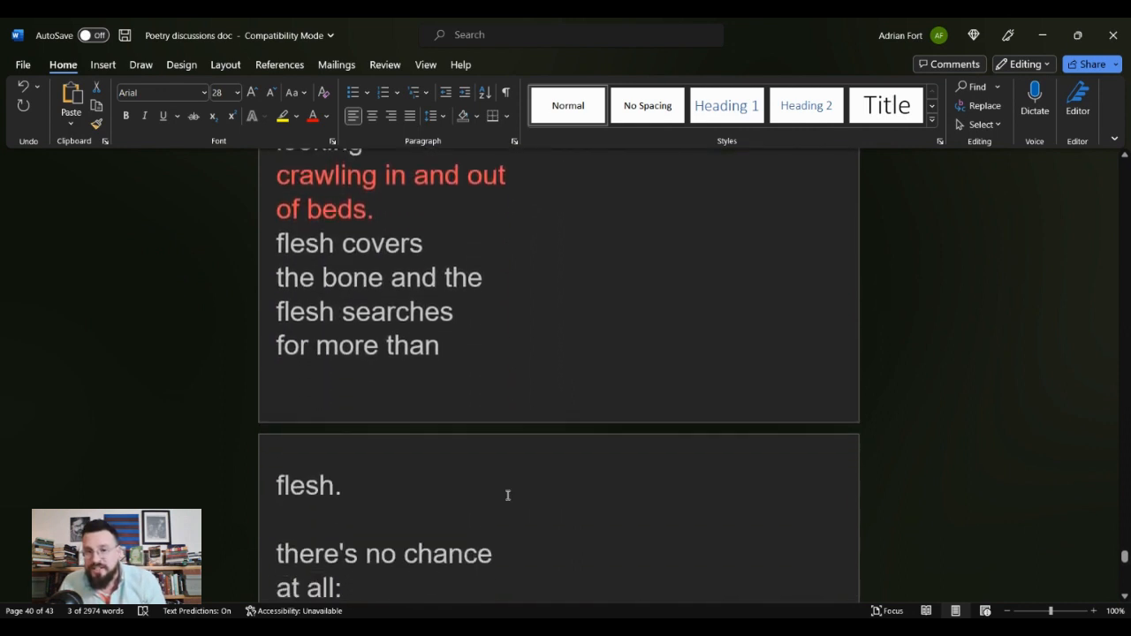
scroll(down, 3)
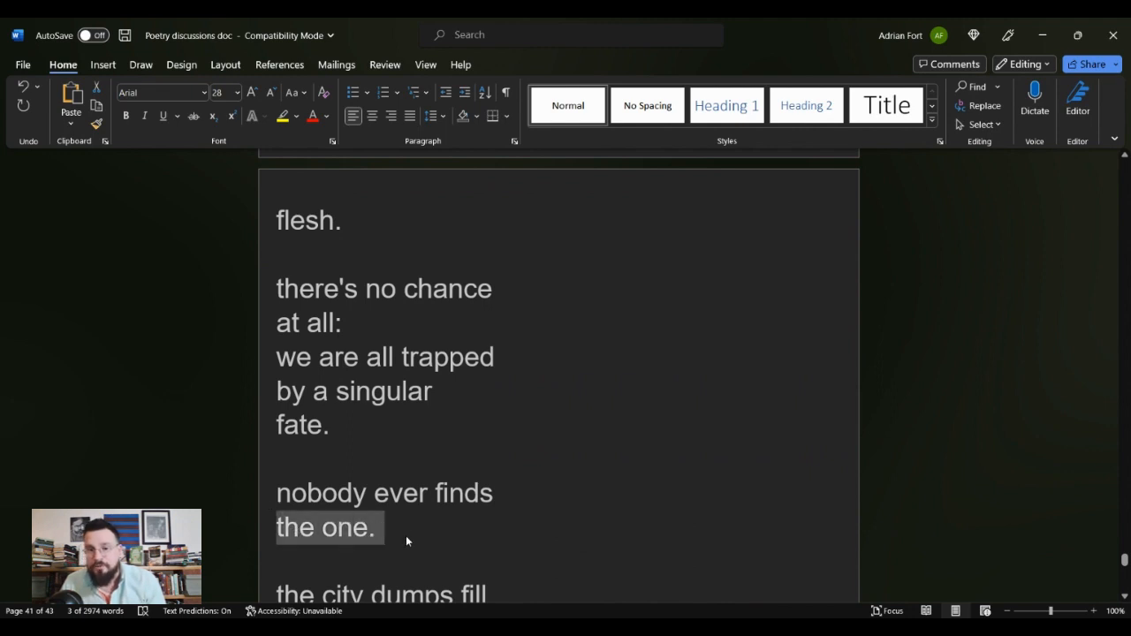
scroll(down, 3)
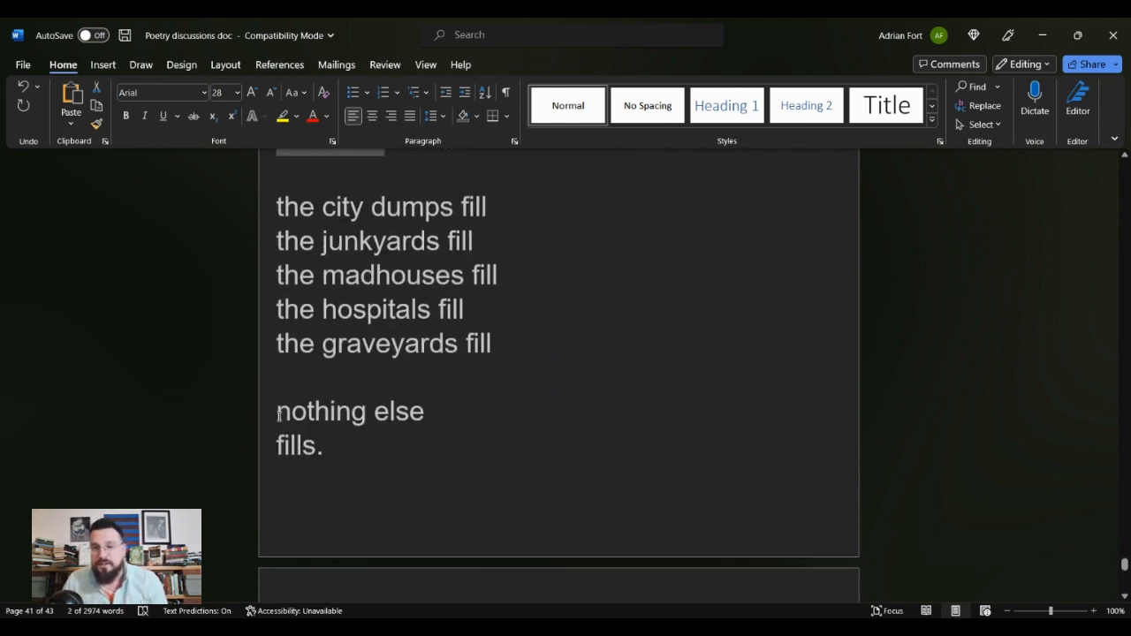
drag(276, 410, 323, 445)
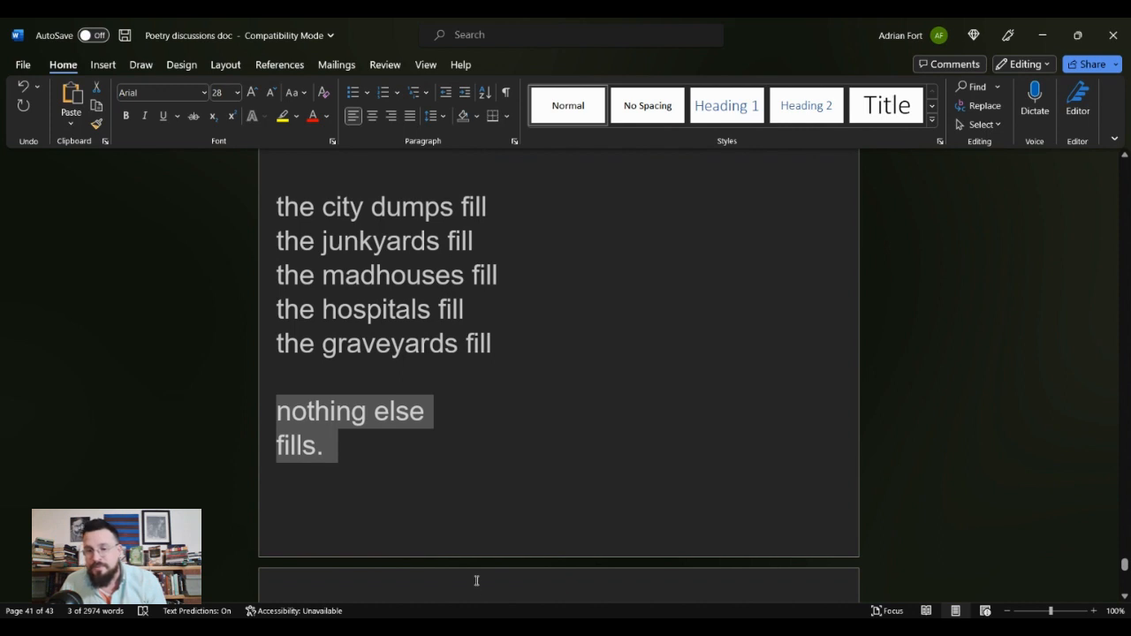
mouse_move(474, 549)
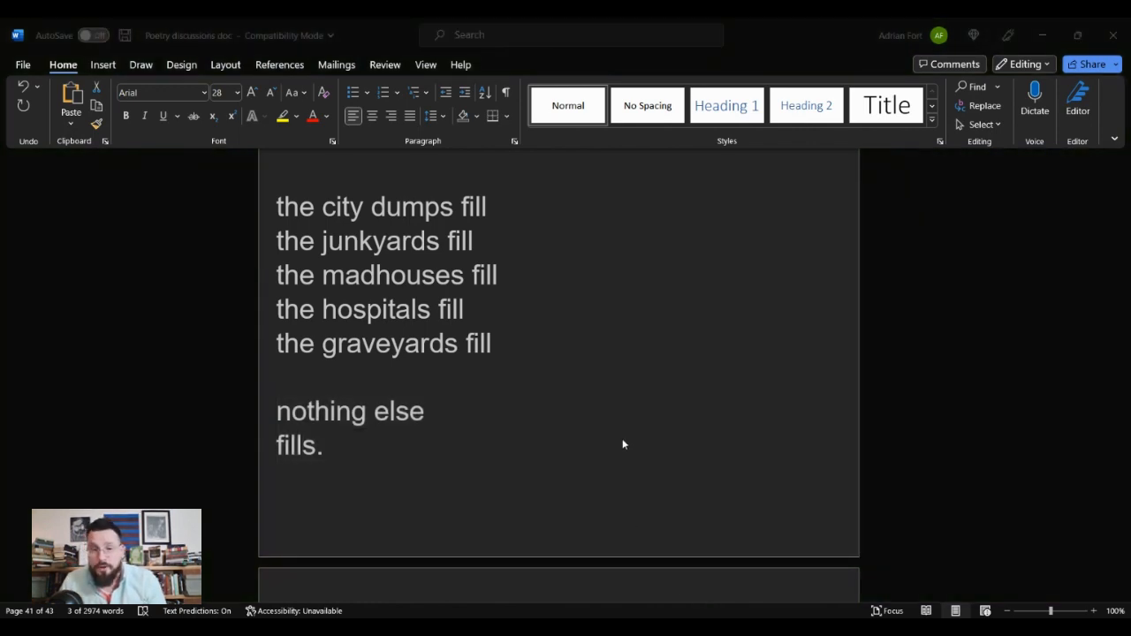
mouse_move(618, 449)
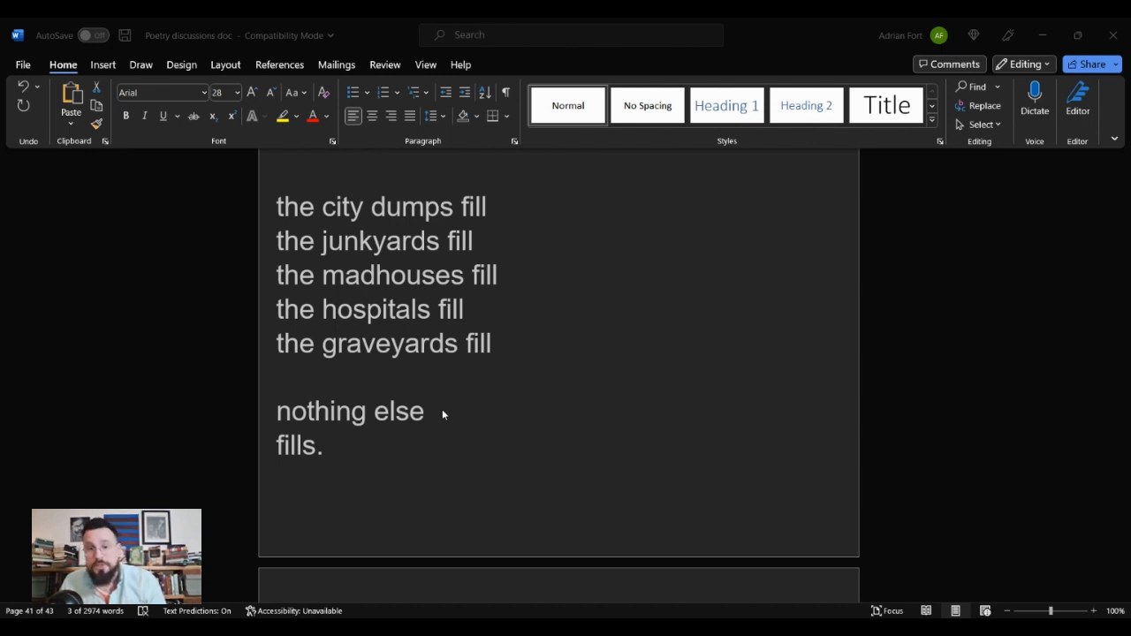
mouse_move(422, 446)
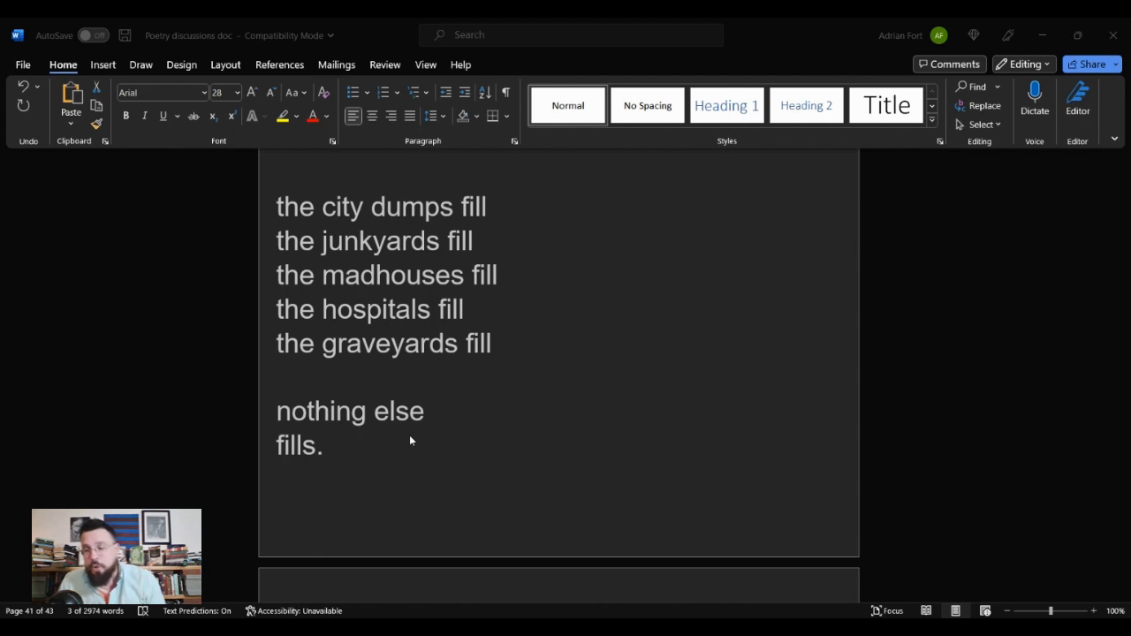
mouse_move(371, 431)
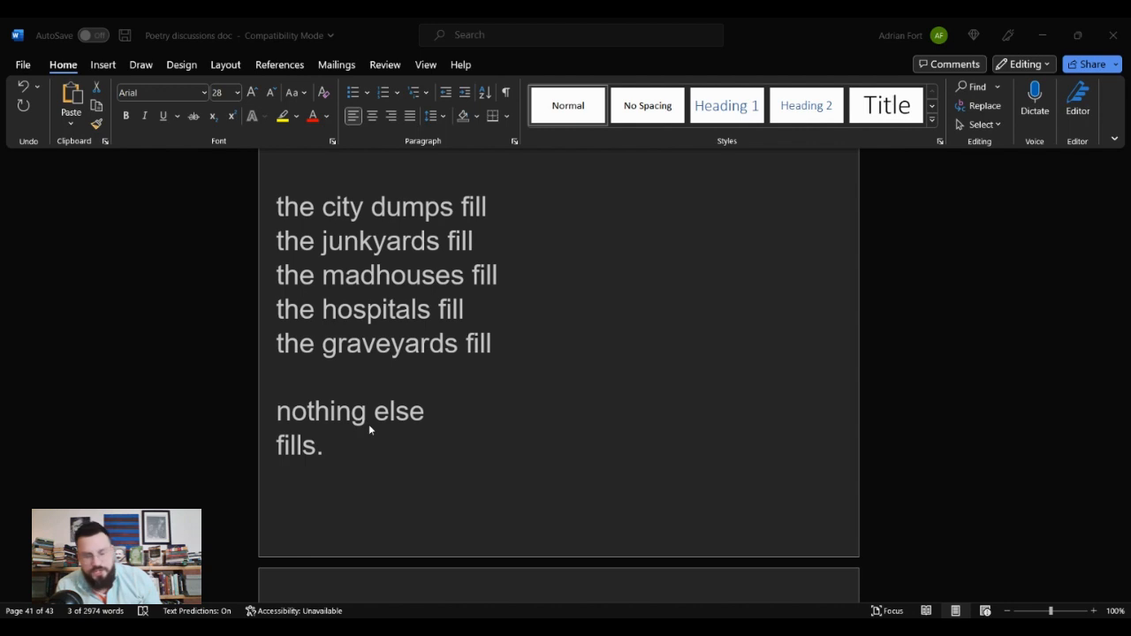
mouse_move(601, 389)
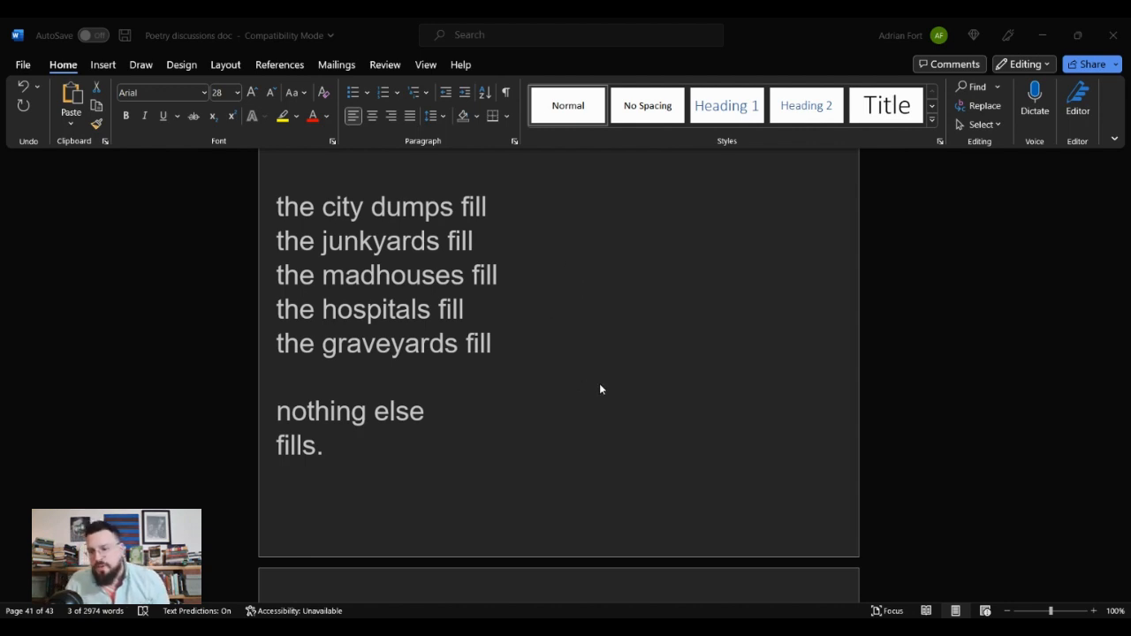